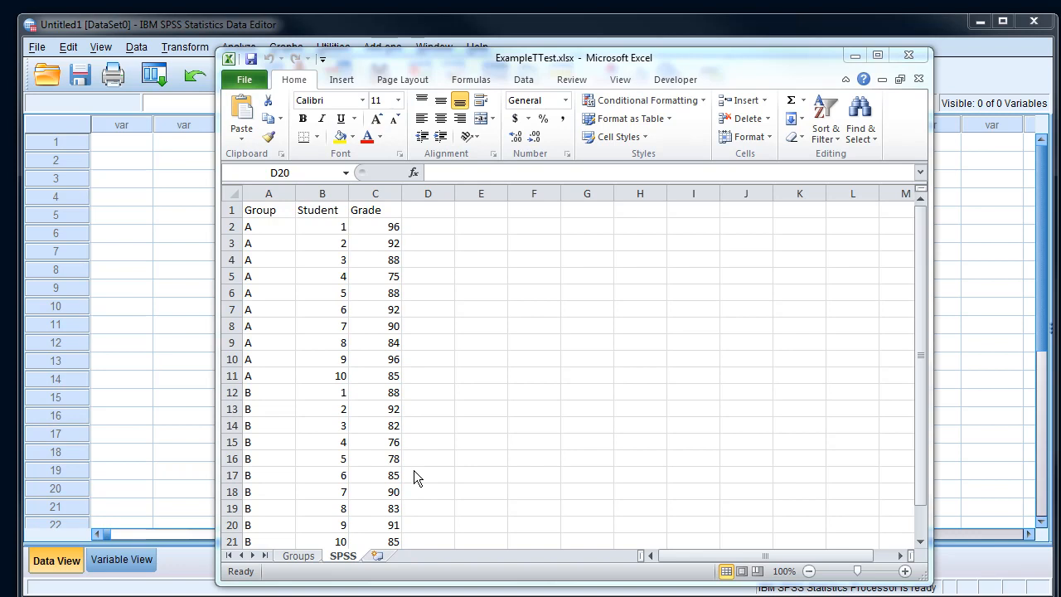
pyautogui.moveTo(358, 497)
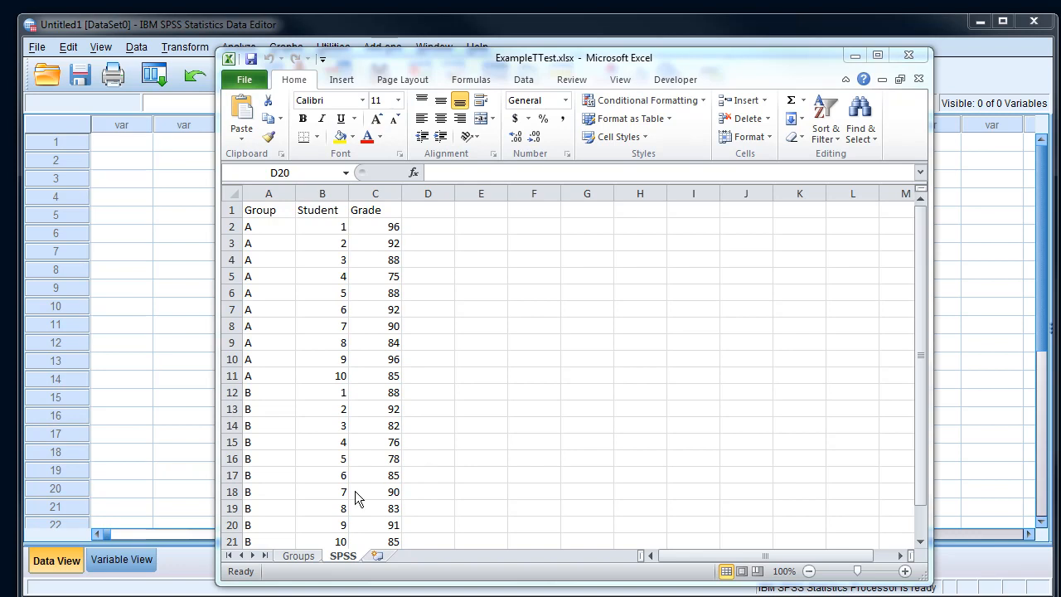
# Switch to the Groups sheet showing Class A and Class B grade tables with averages.
pyautogui.click(299, 555)
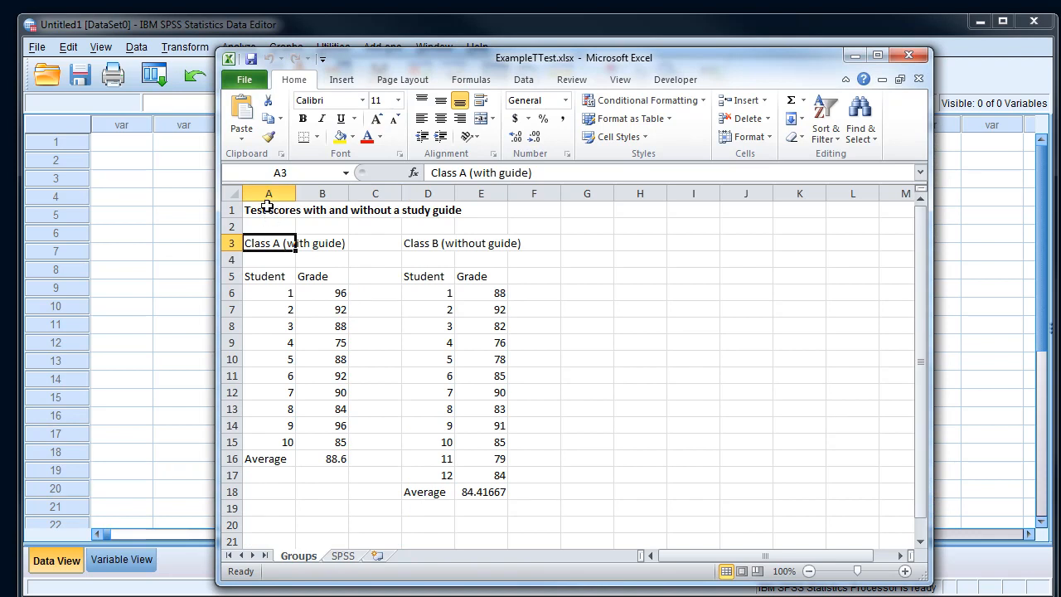
pyautogui.moveTo(457, 432)
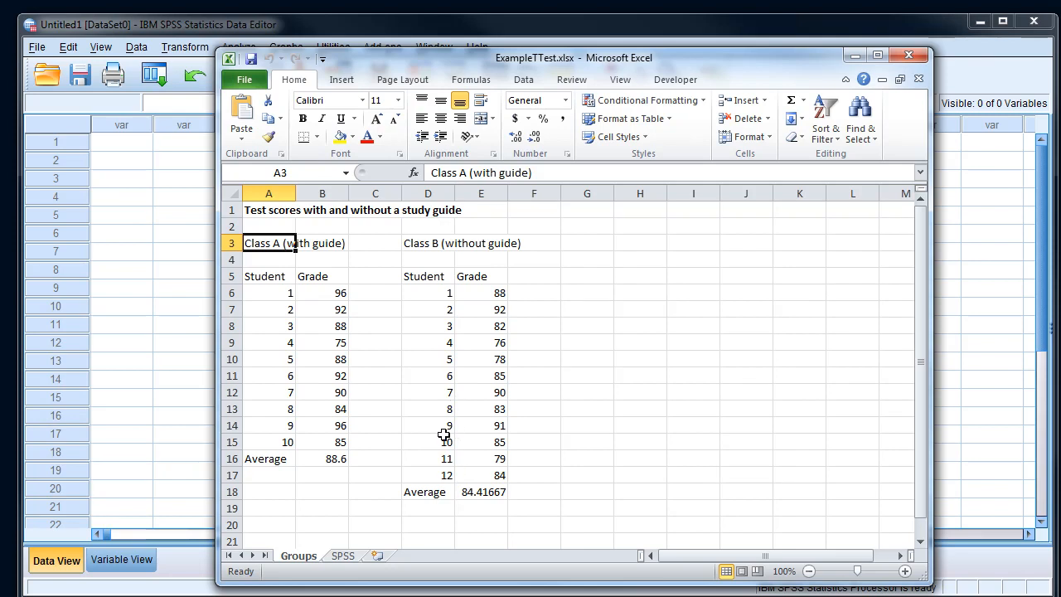
pyautogui.moveTo(332, 272)
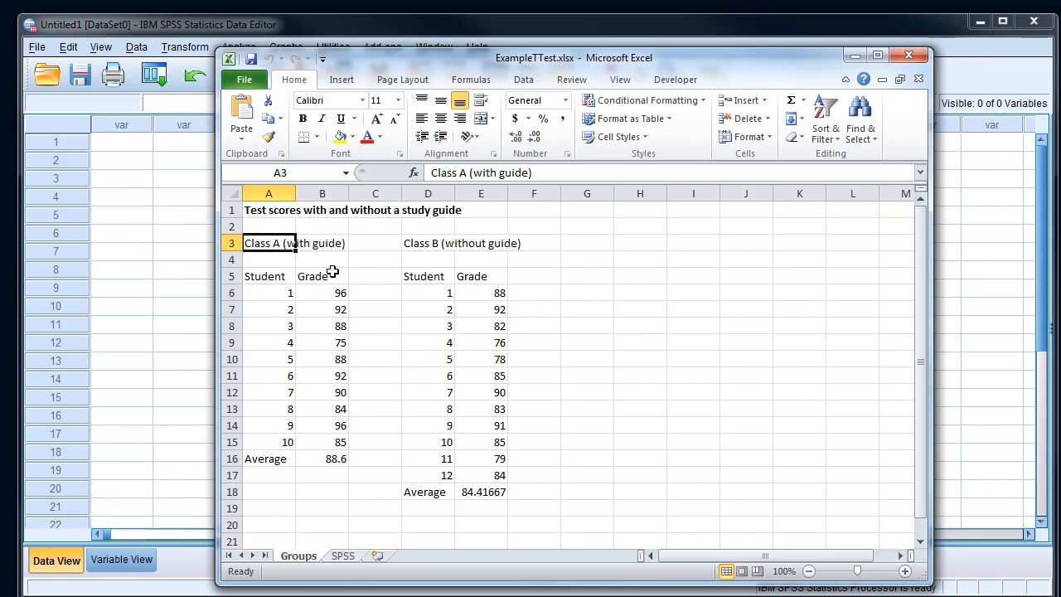
pyautogui.moveTo(331, 301)
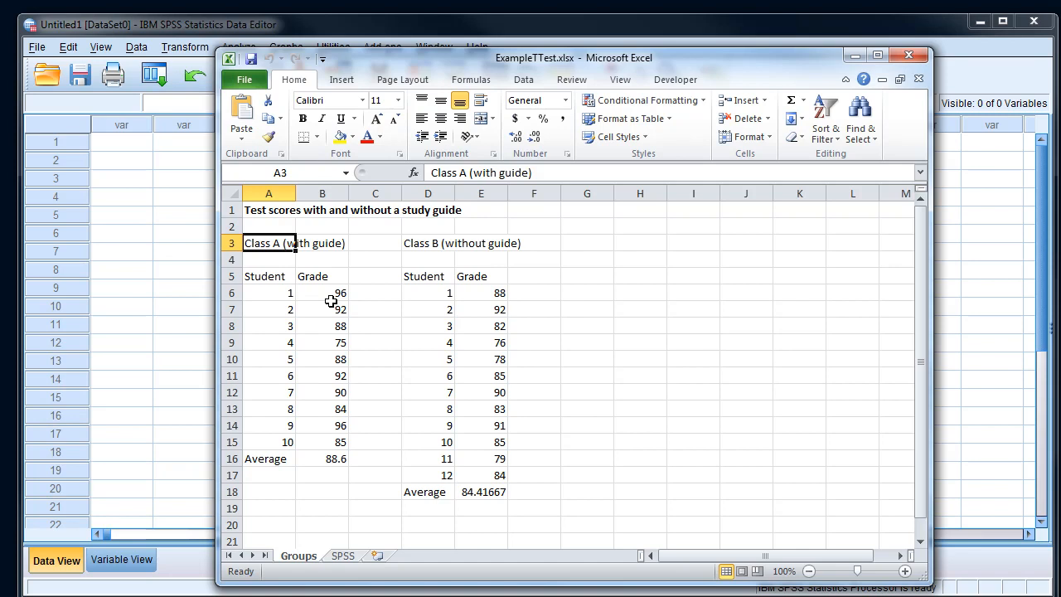
pyautogui.moveTo(316, 278)
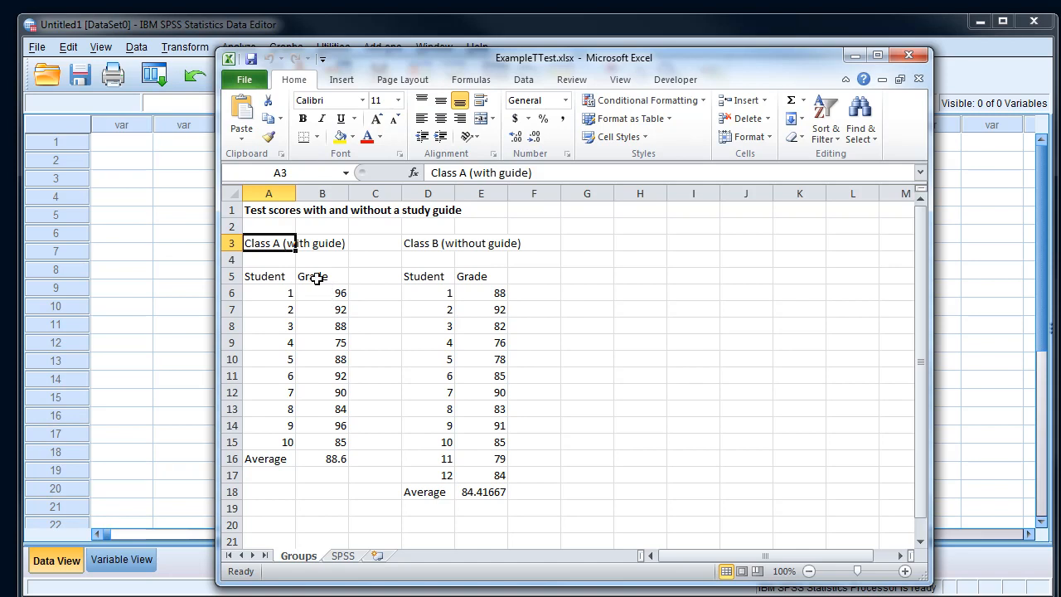
pyautogui.moveTo(284, 255)
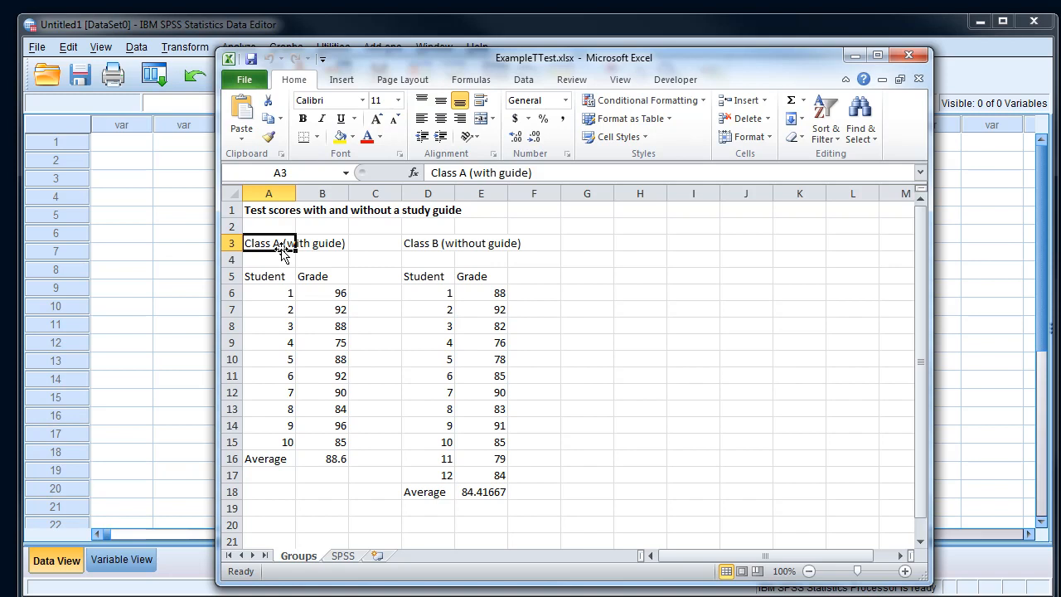
pyautogui.moveTo(431, 237)
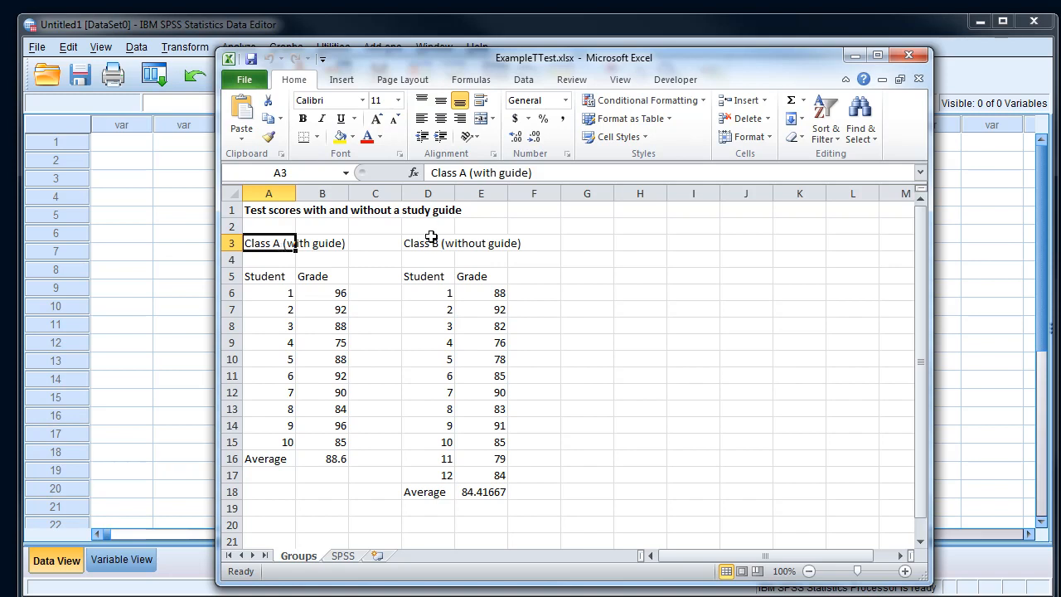
pyautogui.moveTo(518, 255)
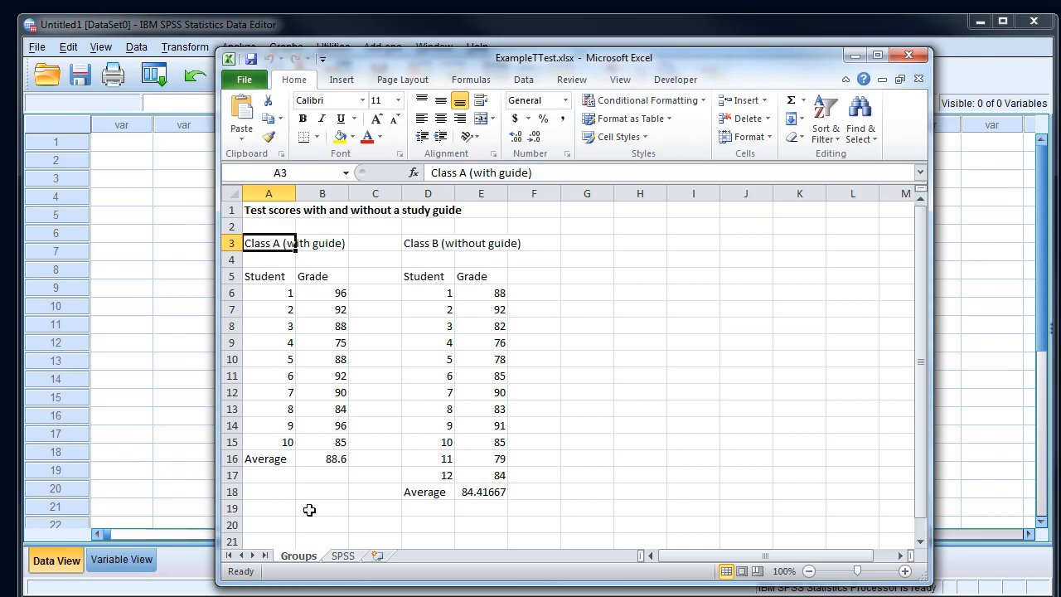
pyautogui.moveTo(318, 461)
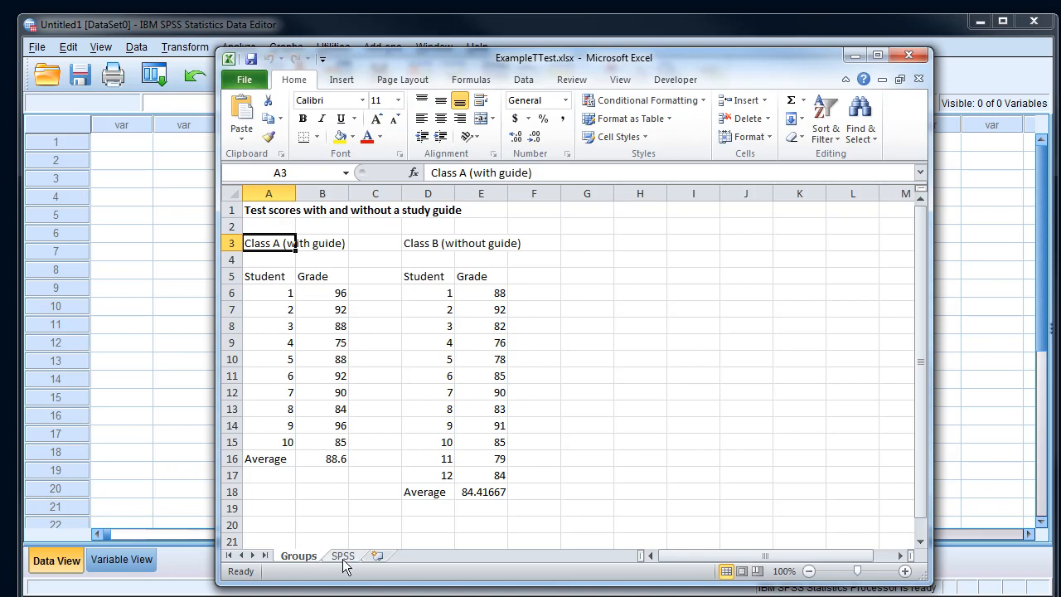
# Return to the SPSS sheet and select the Group B entries in the stacked Group column.
pyautogui.click(342, 556)
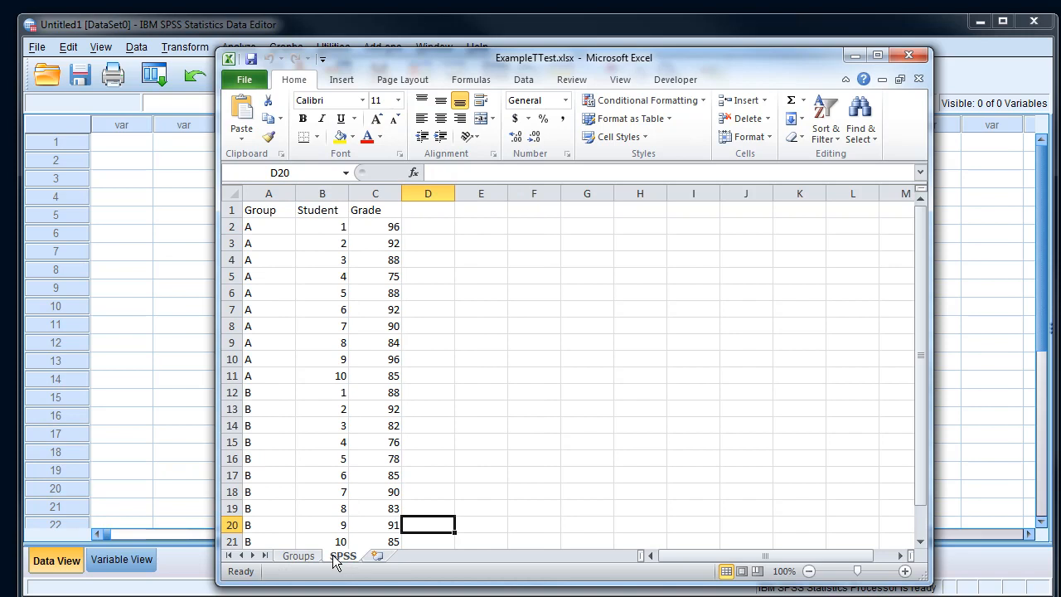
pyautogui.moveTo(315, 219)
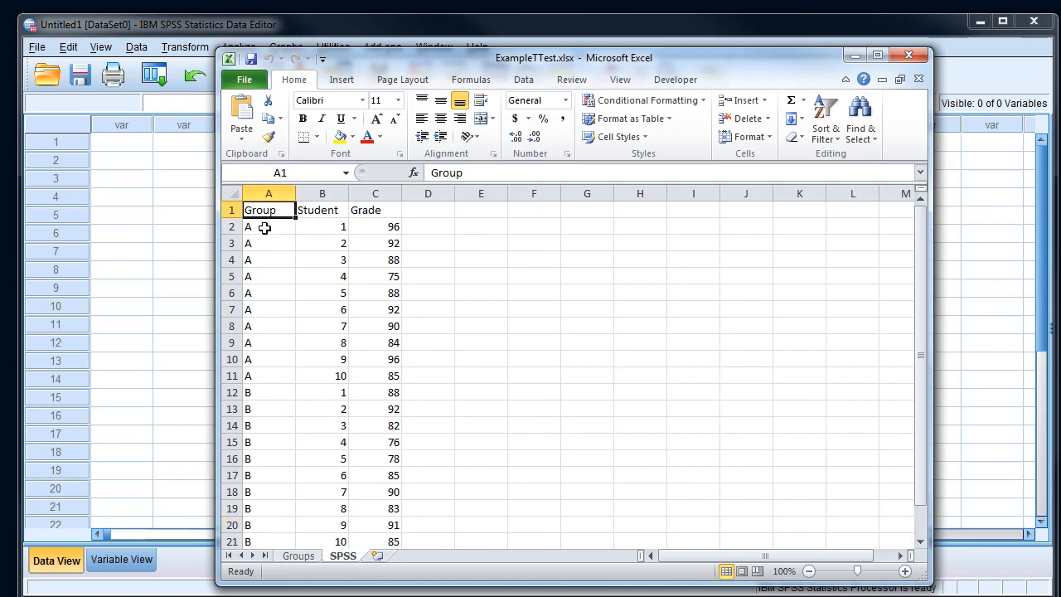
pyautogui.moveTo(268, 391); pyautogui.dragTo(269, 474)
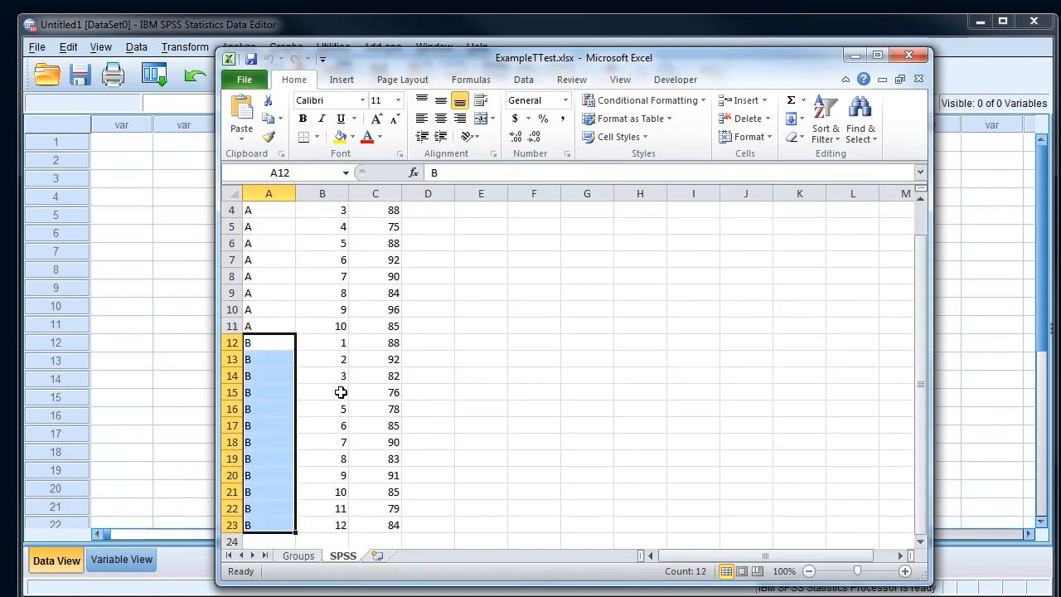
pyautogui.scroll(3)
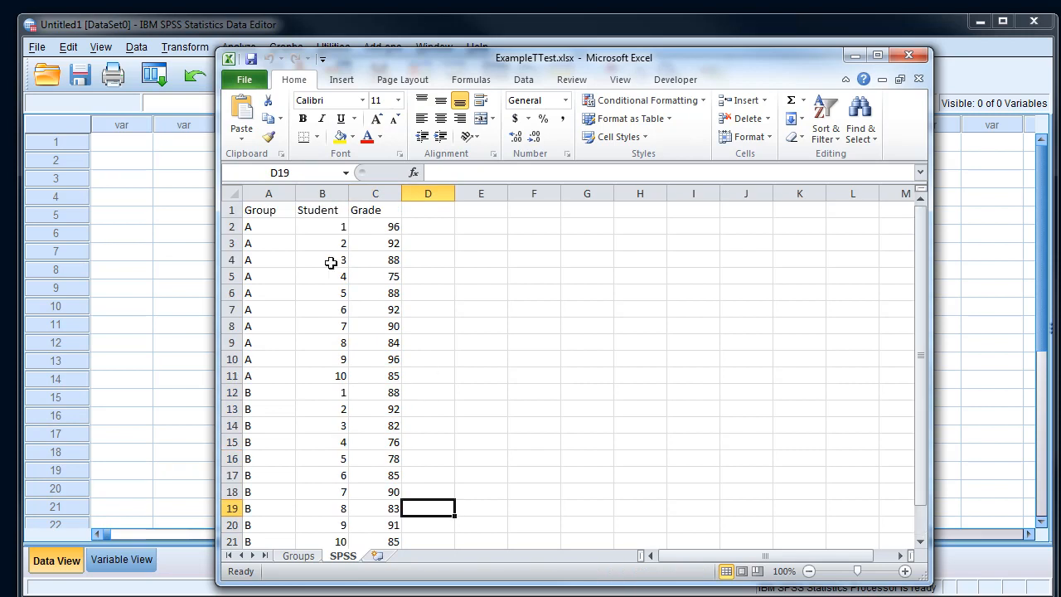
pyautogui.moveTo(339, 227)
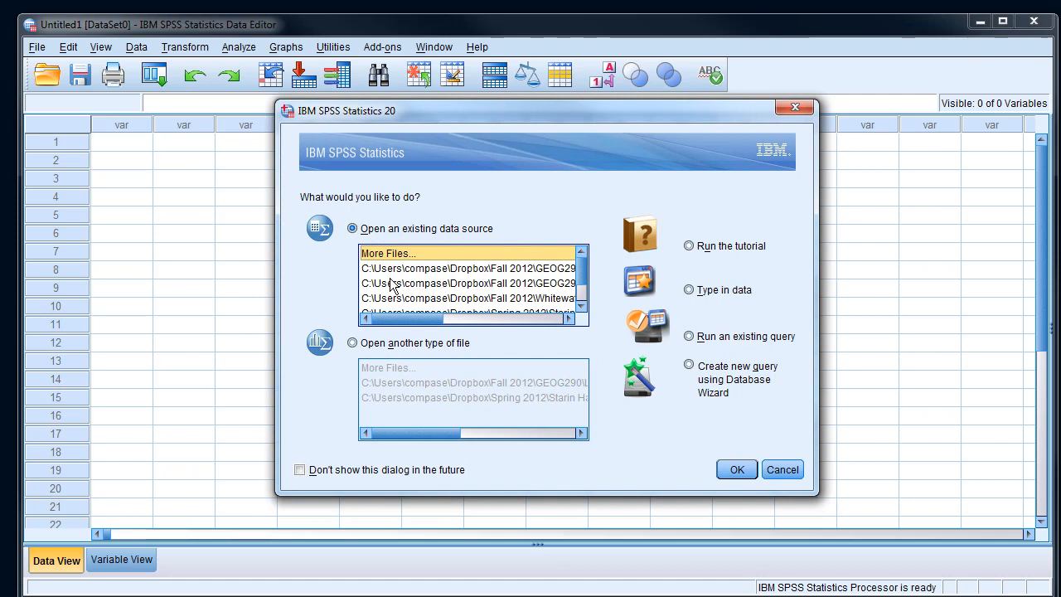
# Browse for an existing data file and navigate into the Dropbox GEOG290 folder.
pyautogui.click(737, 469)
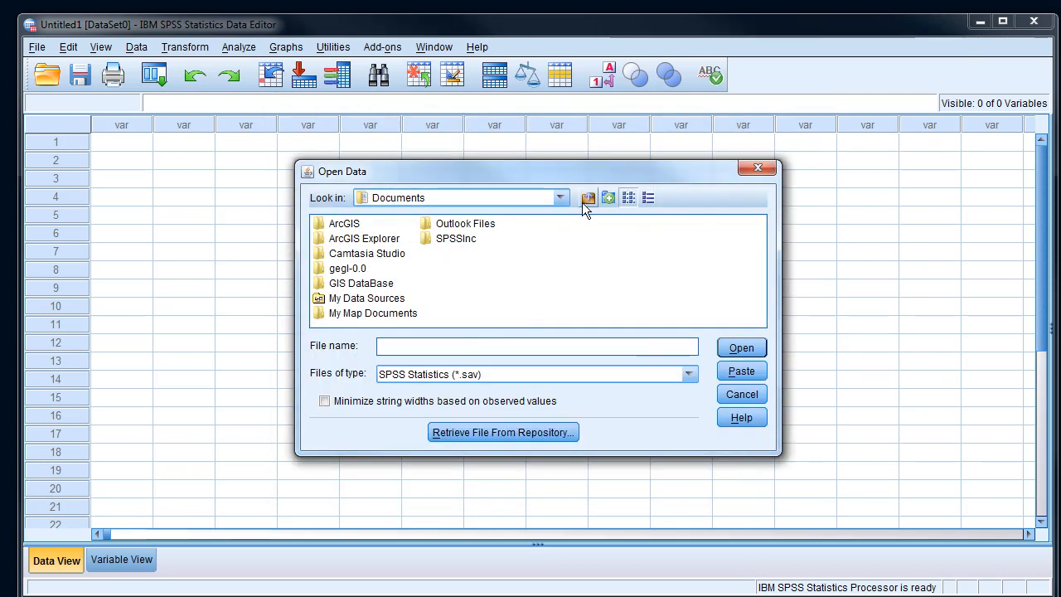
pyautogui.click(587, 197)
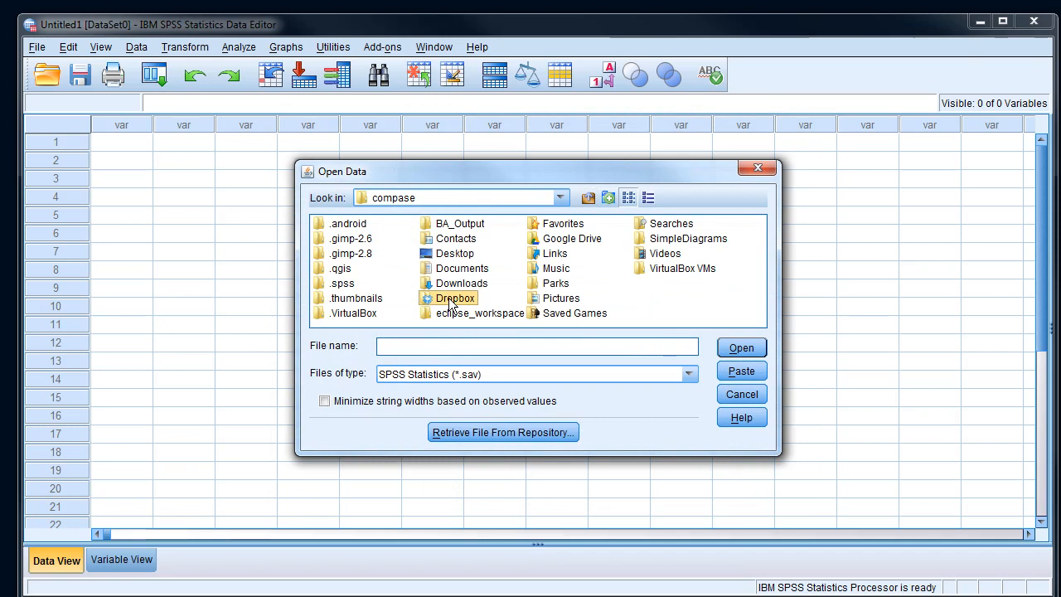
pyautogui.doubleClick(454, 299)
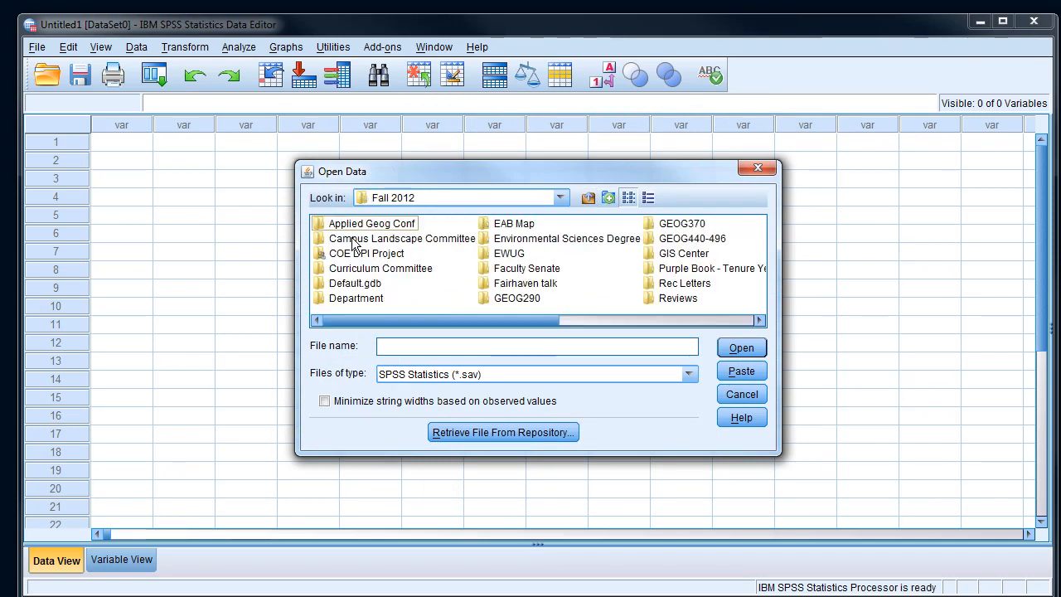
pyautogui.doubleClick(517, 299)
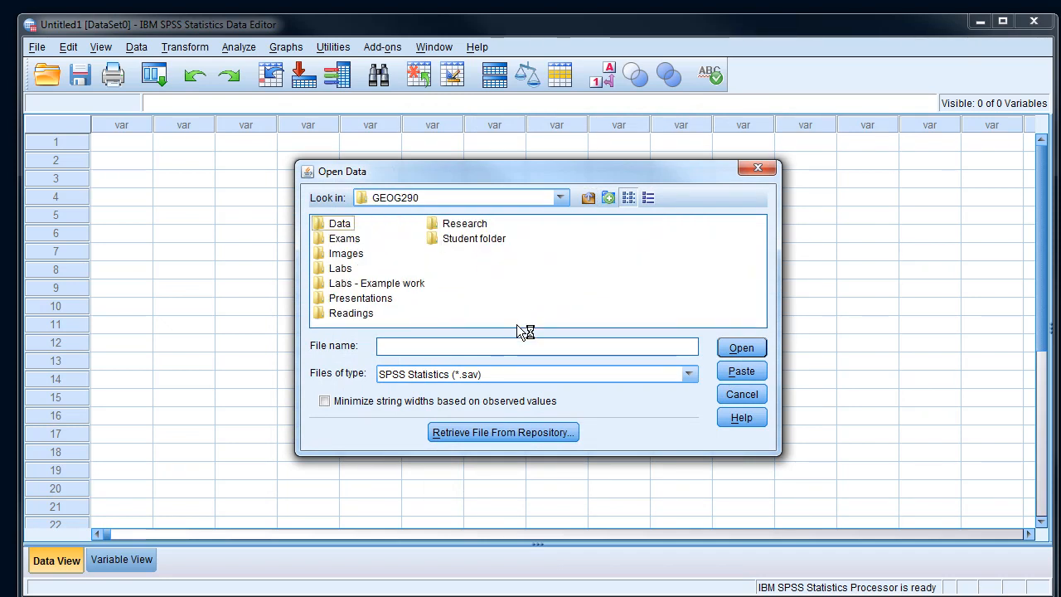
pyautogui.moveTo(358, 290)
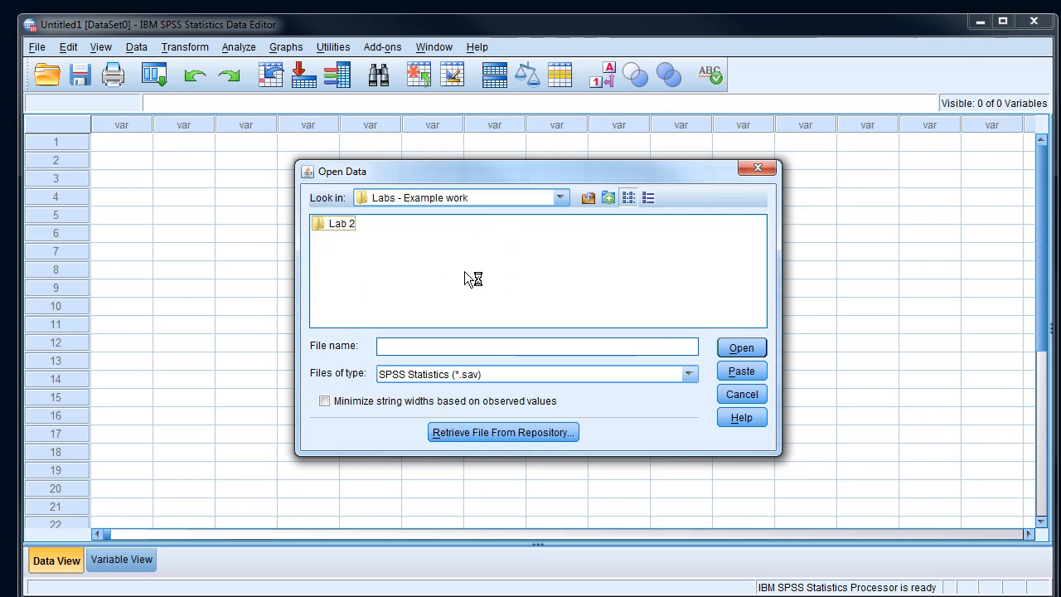
# Filter to Excel workbooks and open ExampleTTest.xlsx as data.
pyautogui.click(690, 374)
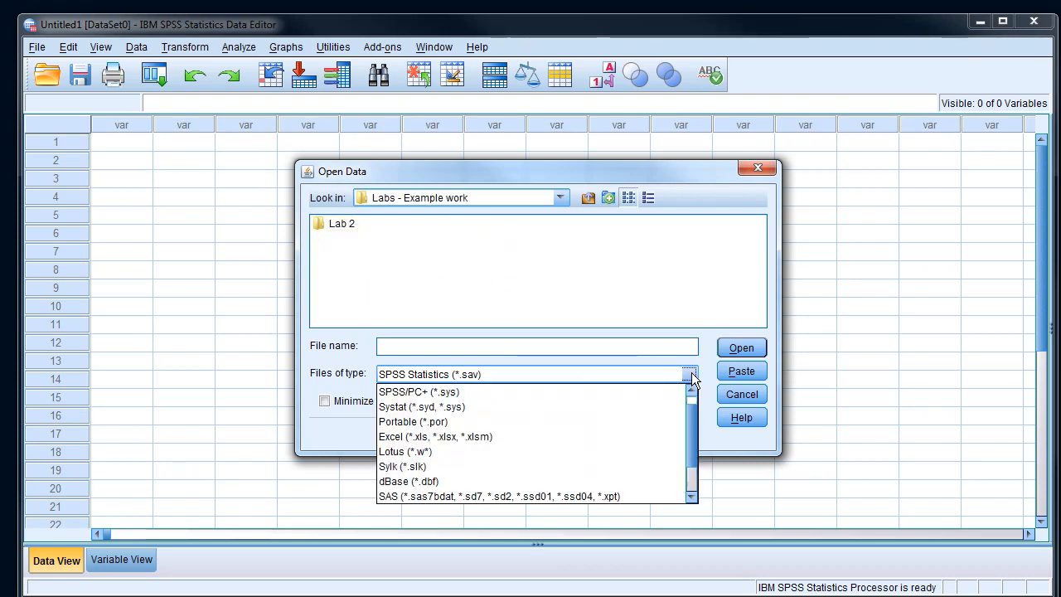
pyautogui.click(434, 438)
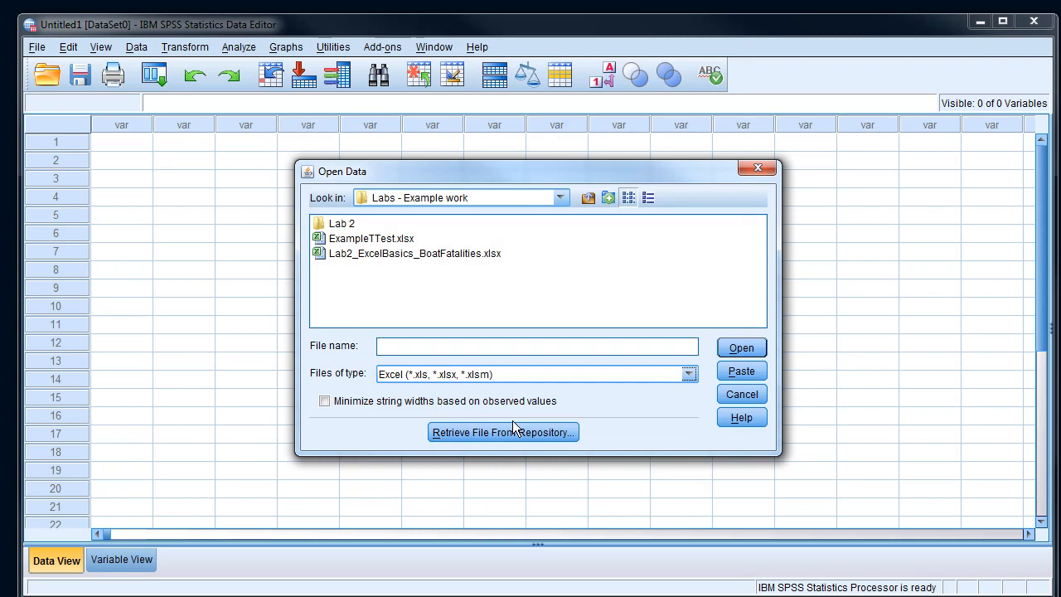
pyautogui.click(371, 239)
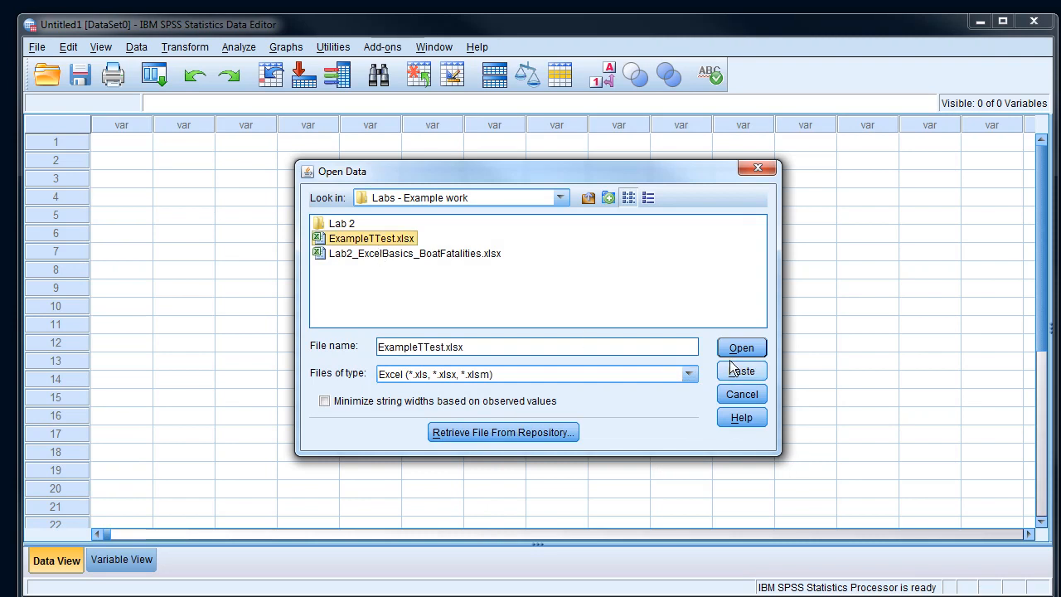
pyautogui.click(740, 348)
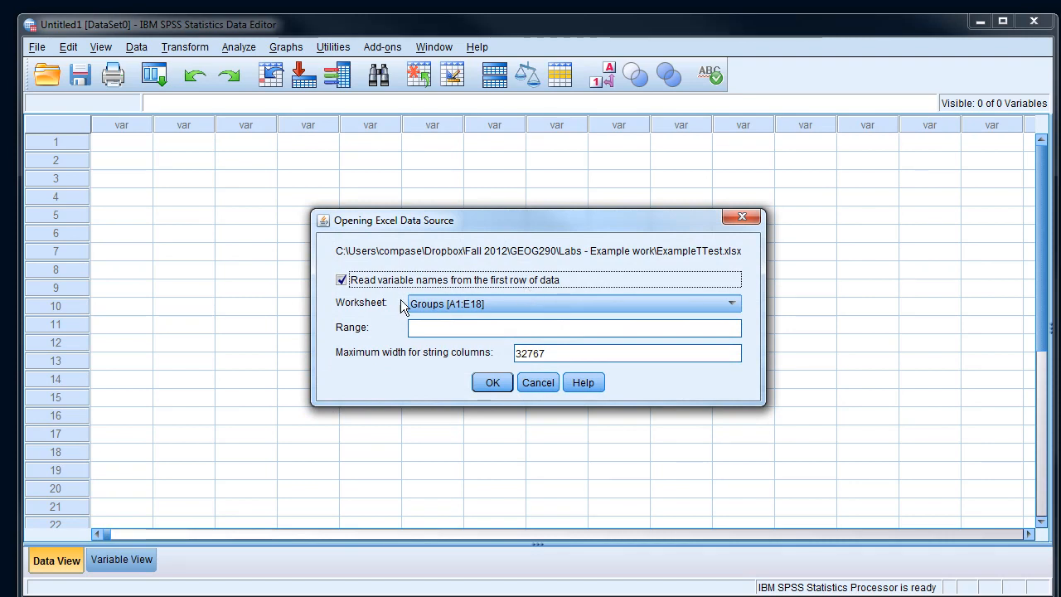
# Choose the SPSS [A1:C23] worksheet instead of Groups and confirm the import.
pyautogui.click(730, 304)
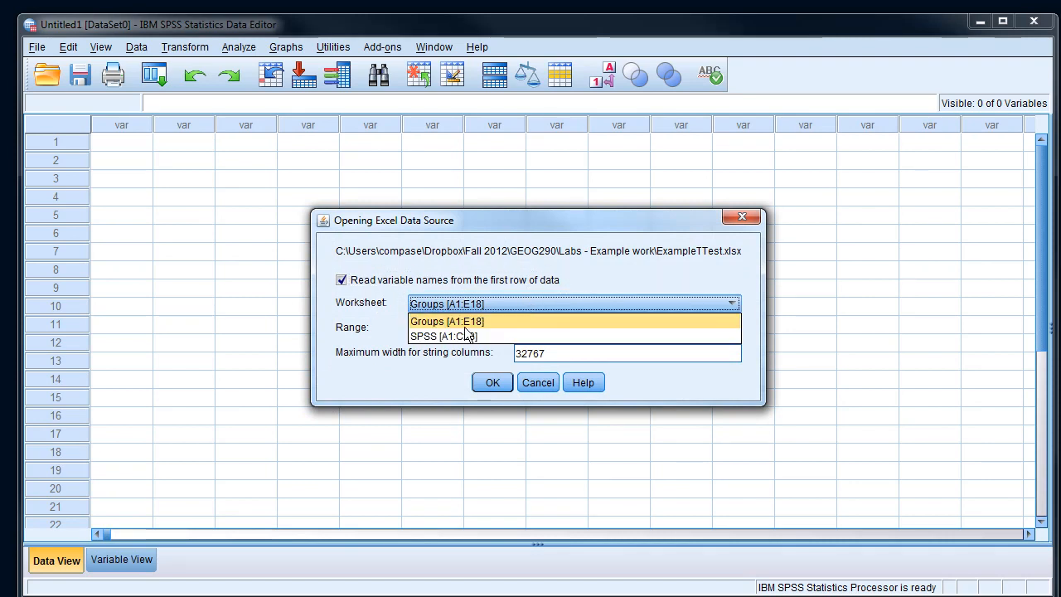
pyautogui.click(446, 335)
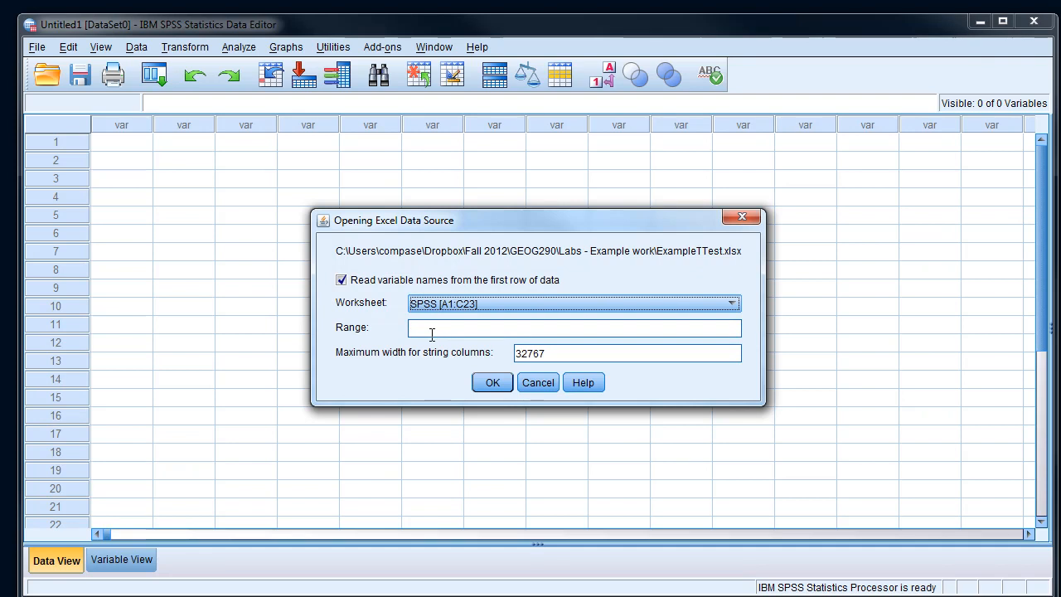
pyautogui.moveTo(446, 346)
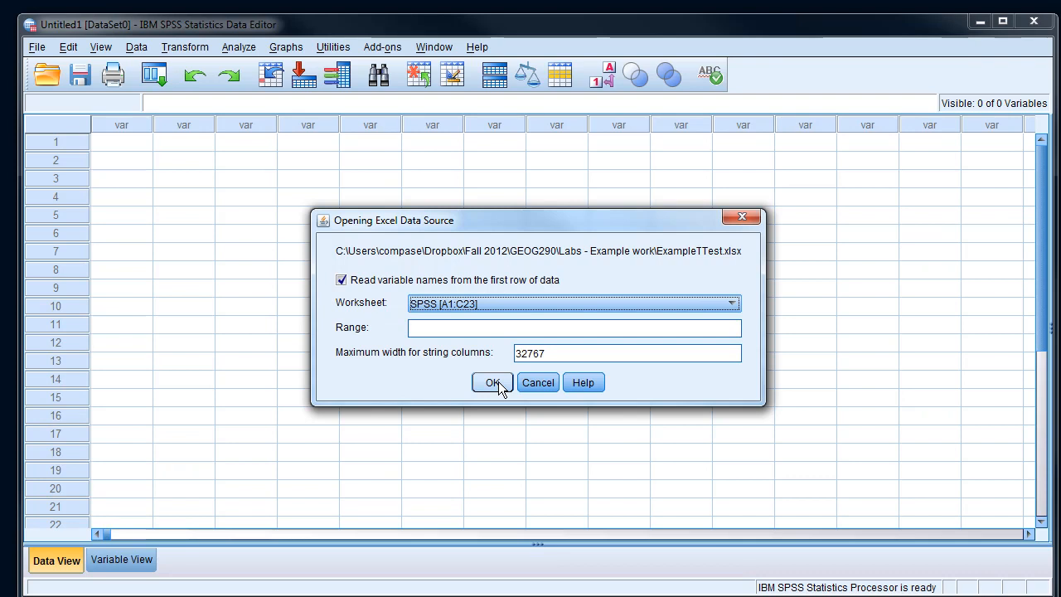
pyautogui.click(491, 381)
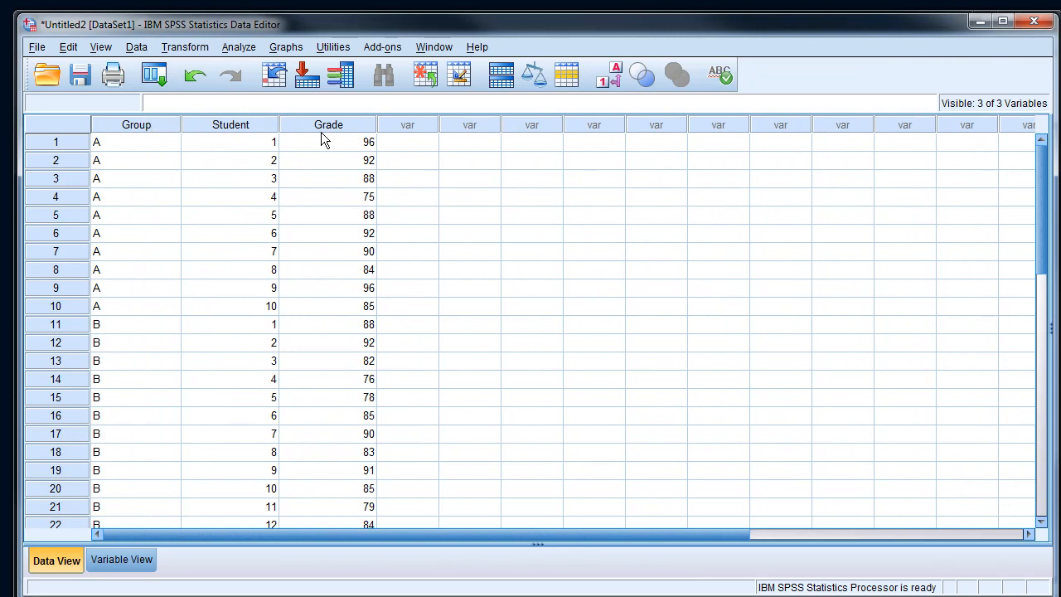
pyautogui.moveTo(229, 280)
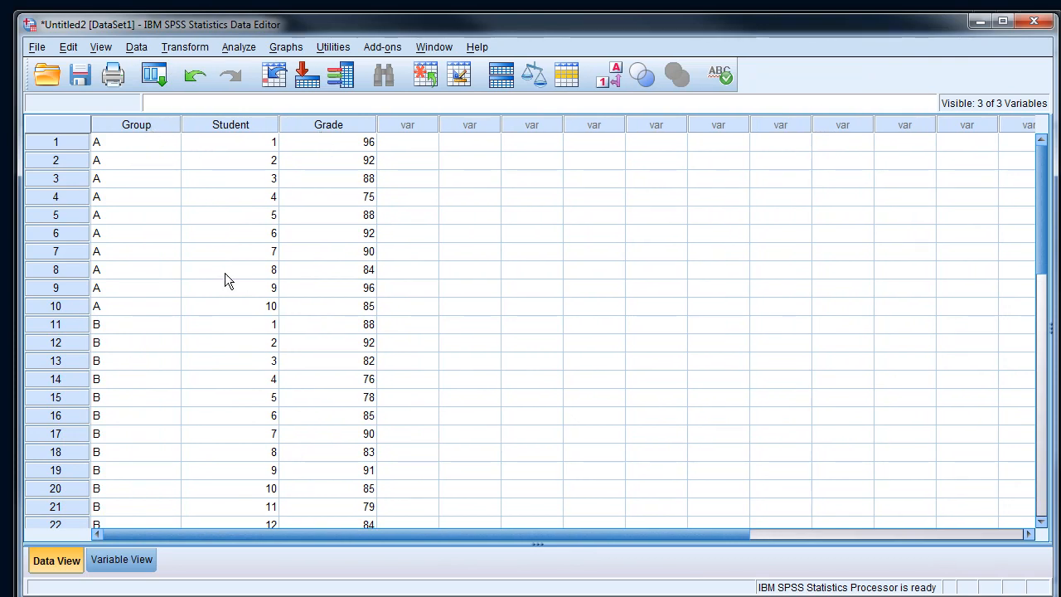
pyautogui.moveTo(324, 347)
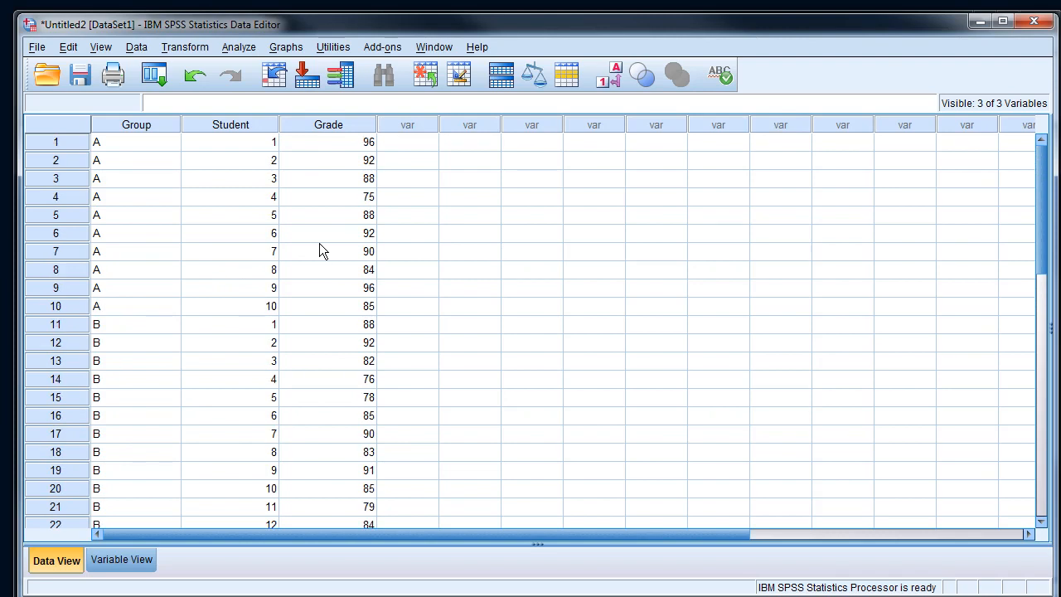
# Switch to Variable View to see Group, Student and Grade definitions.
pyautogui.click(121, 560)
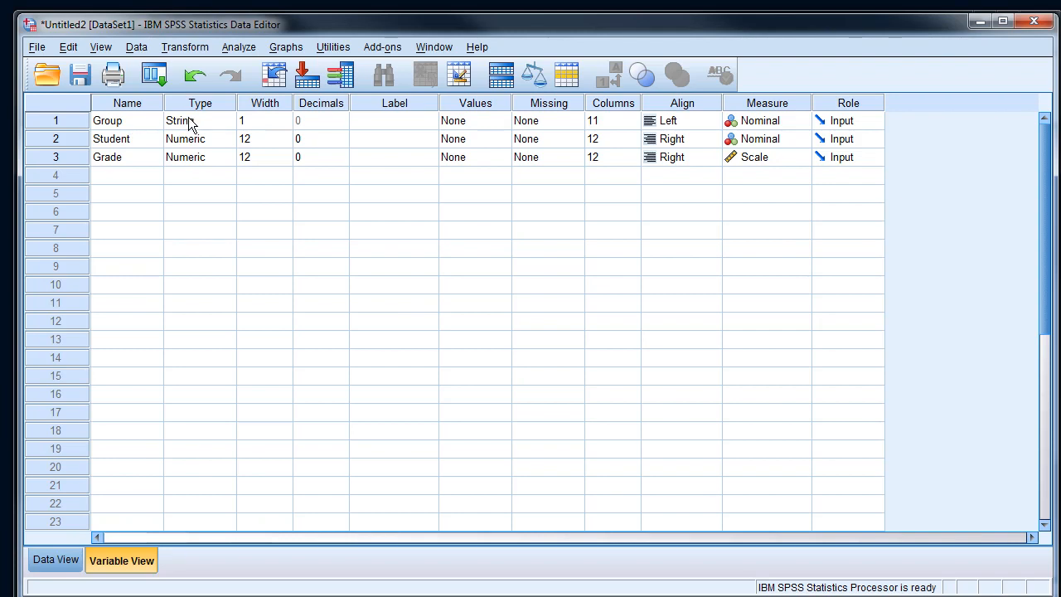
pyautogui.click(126, 139)
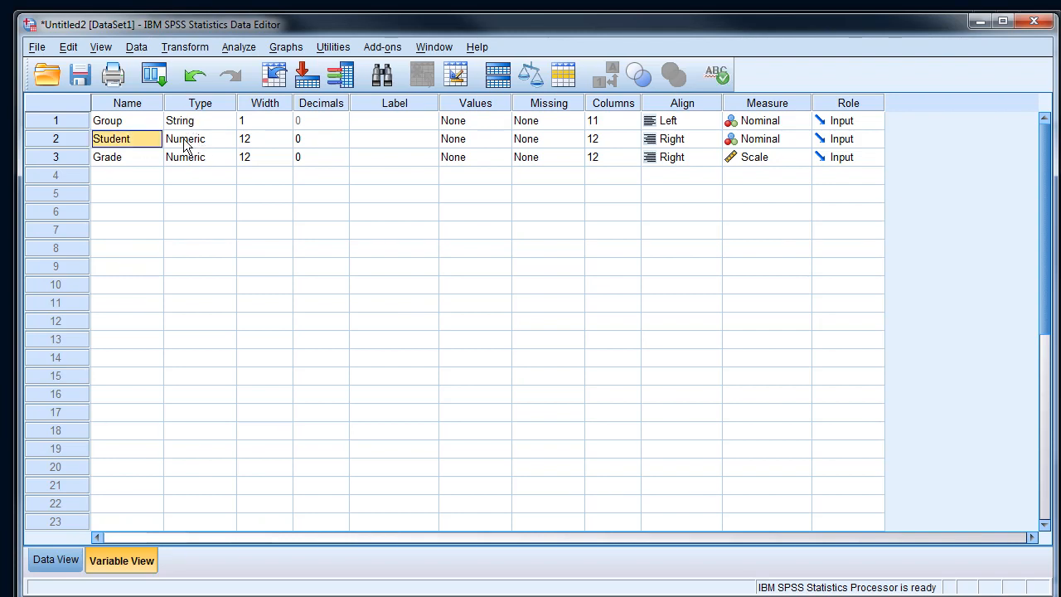
pyautogui.click(191, 119)
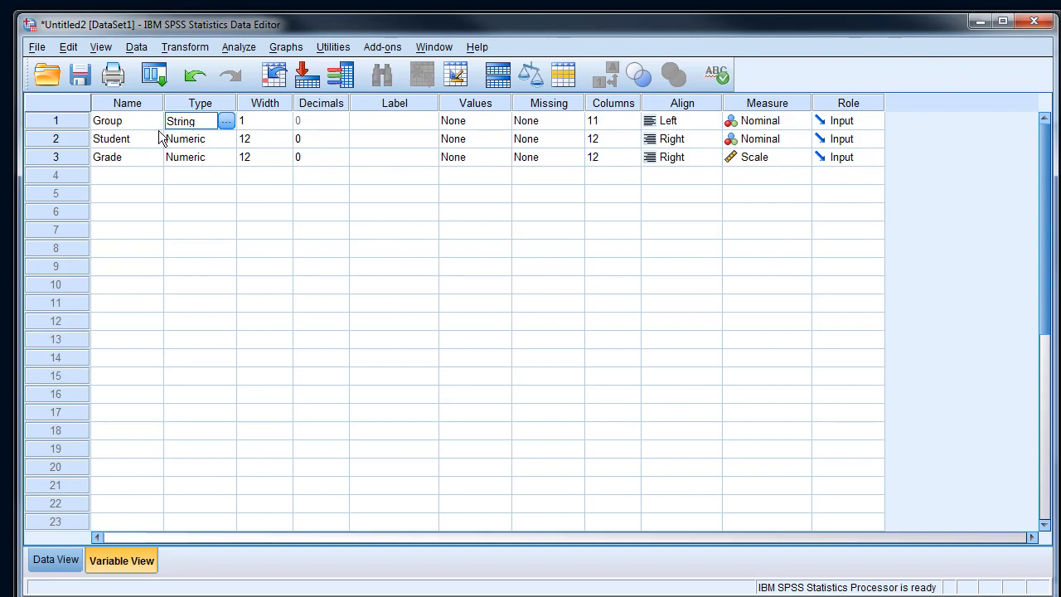
pyautogui.click(191, 156)
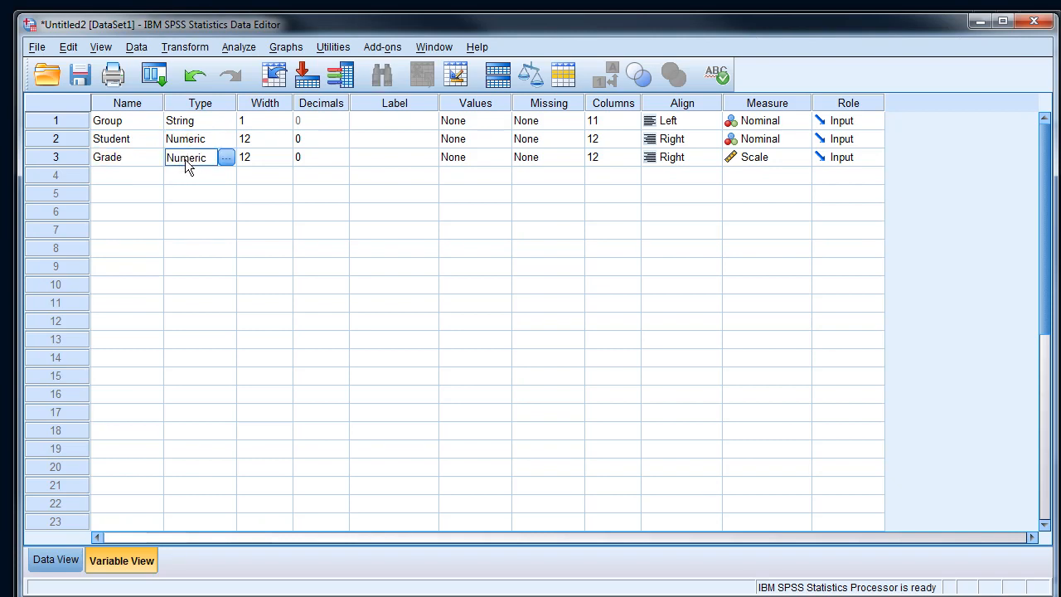
pyautogui.moveTo(685, 164)
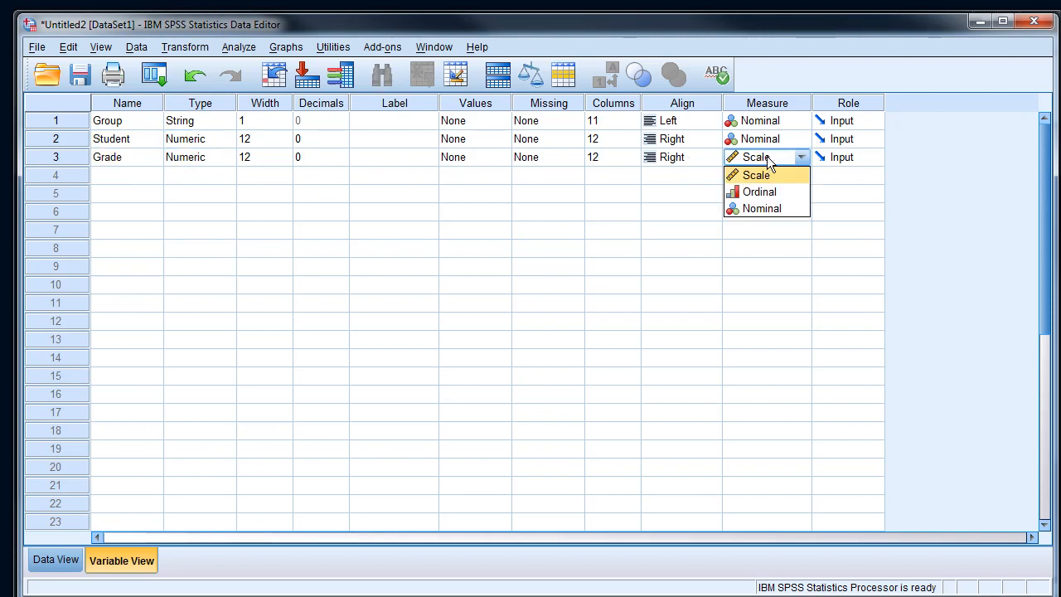
pyautogui.click(756, 174)
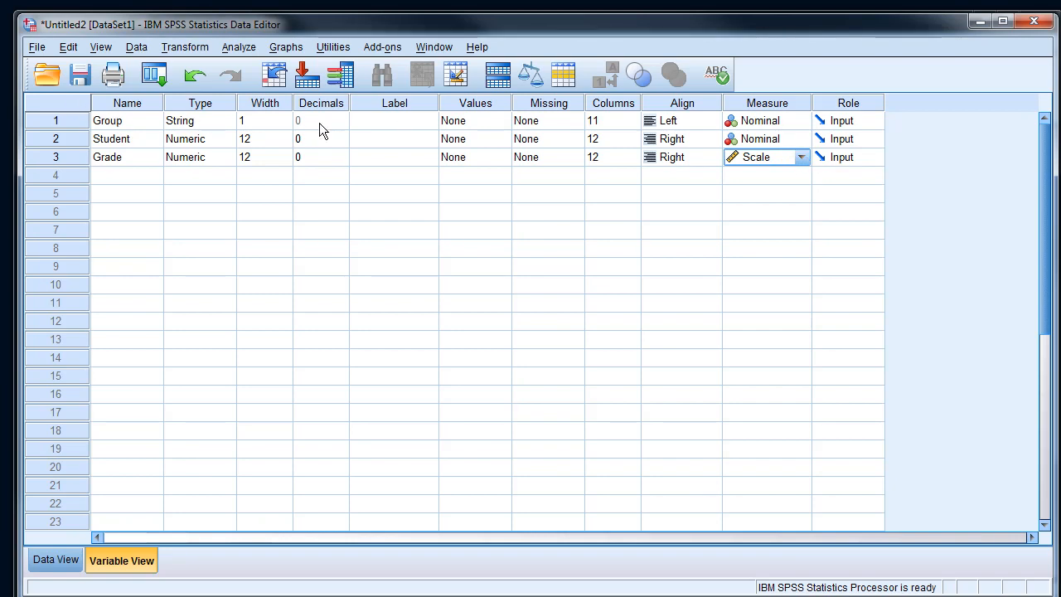
pyautogui.click(799, 156)
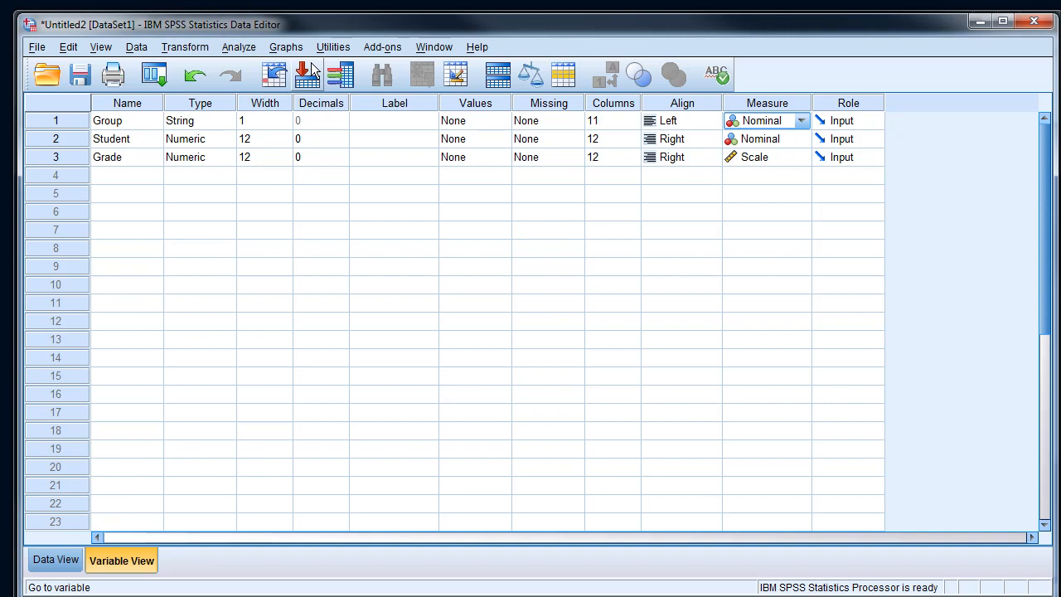
# Return to Data View and bring up the Analyze menu of procedures.
pyautogui.click(57, 561)
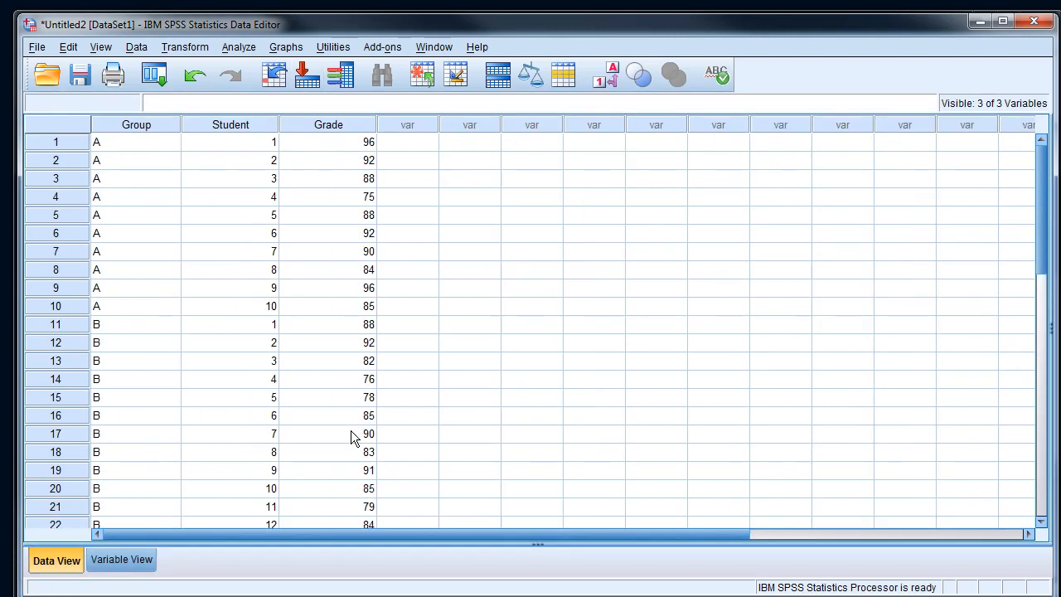
pyautogui.moveTo(348, 197)
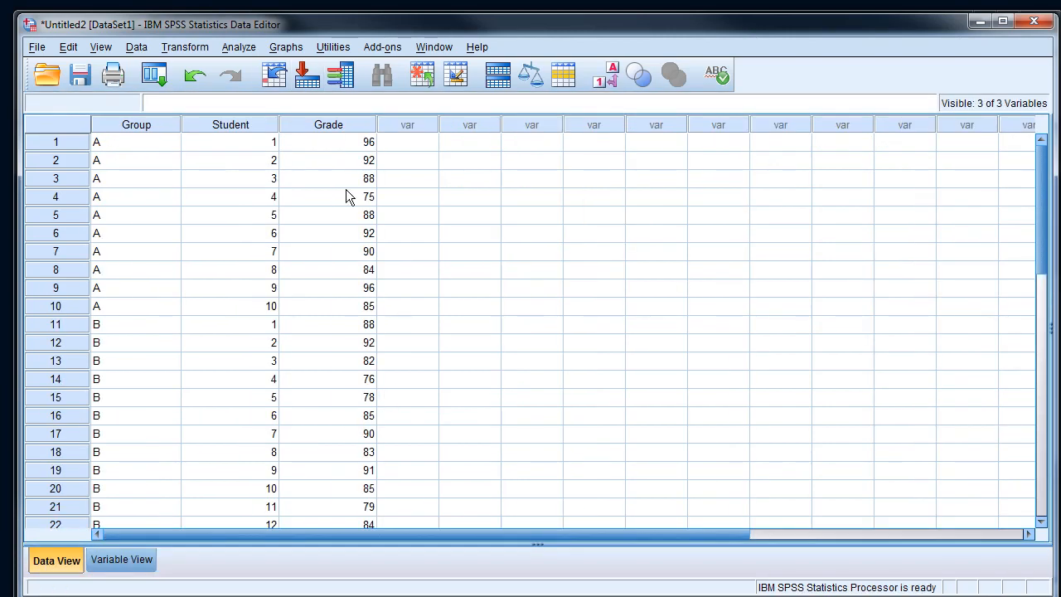
pyautogui.click(239, 46)
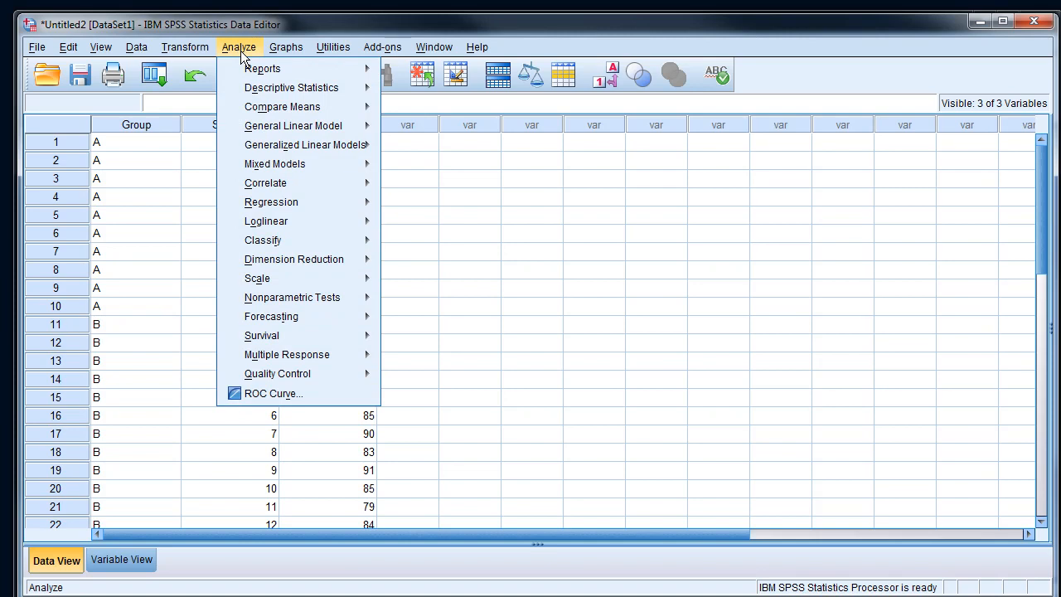
pyautogui.moveTo(282, 106)
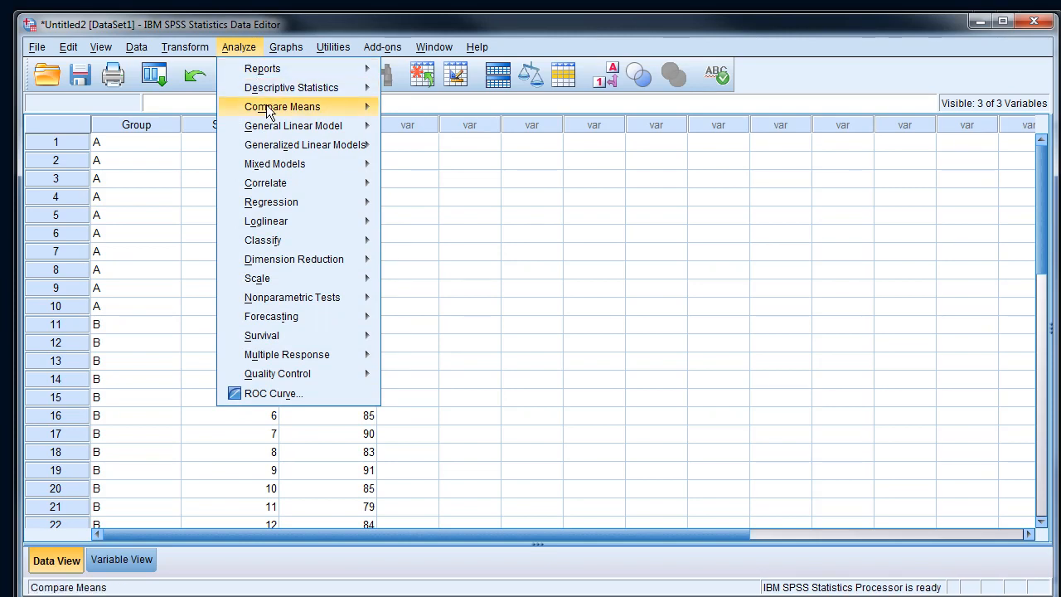
pyautogui.moveTo(282, 106)
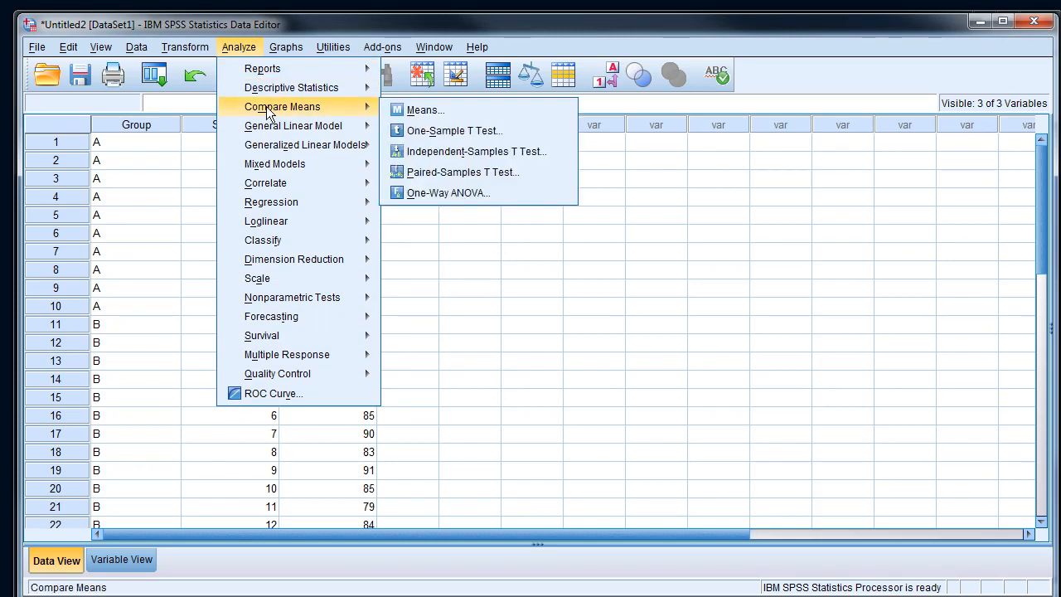
pyautogui.moveTo(474, 151)
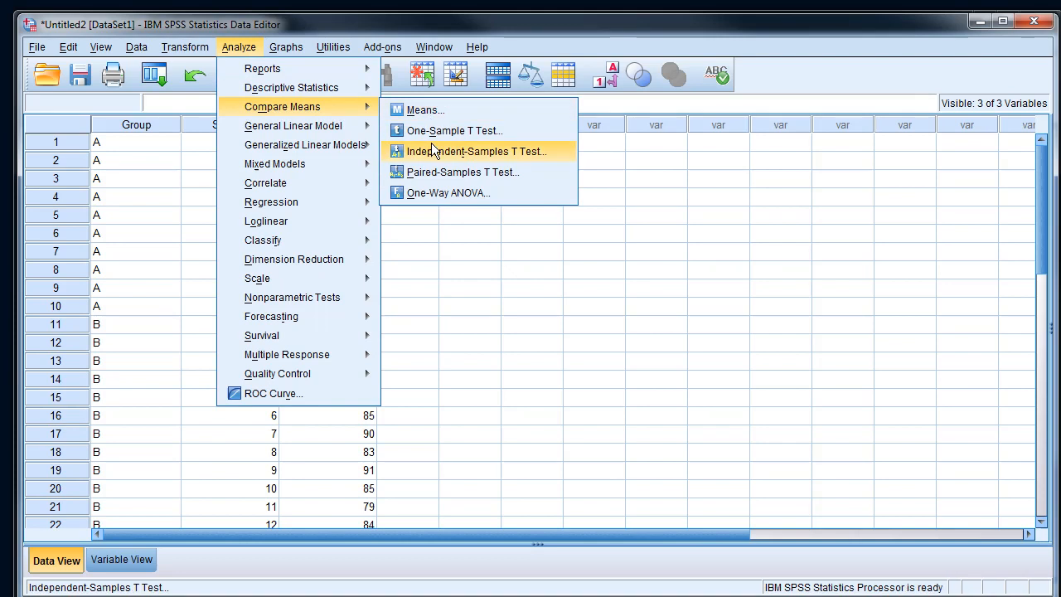
pyautogui.moveTo(431, 170)
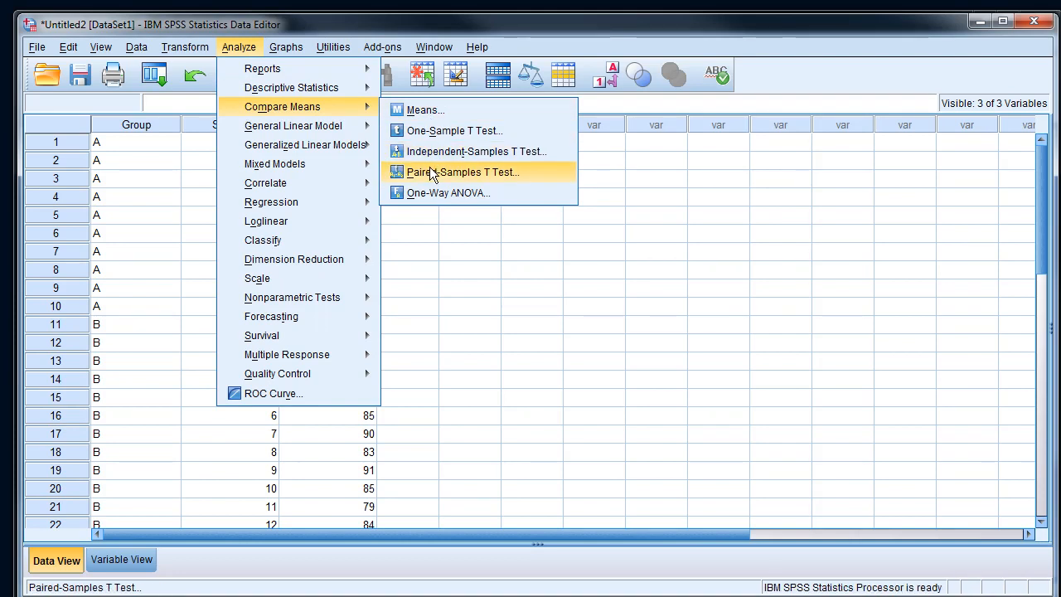
pyautogui.moveTo(474, 150)
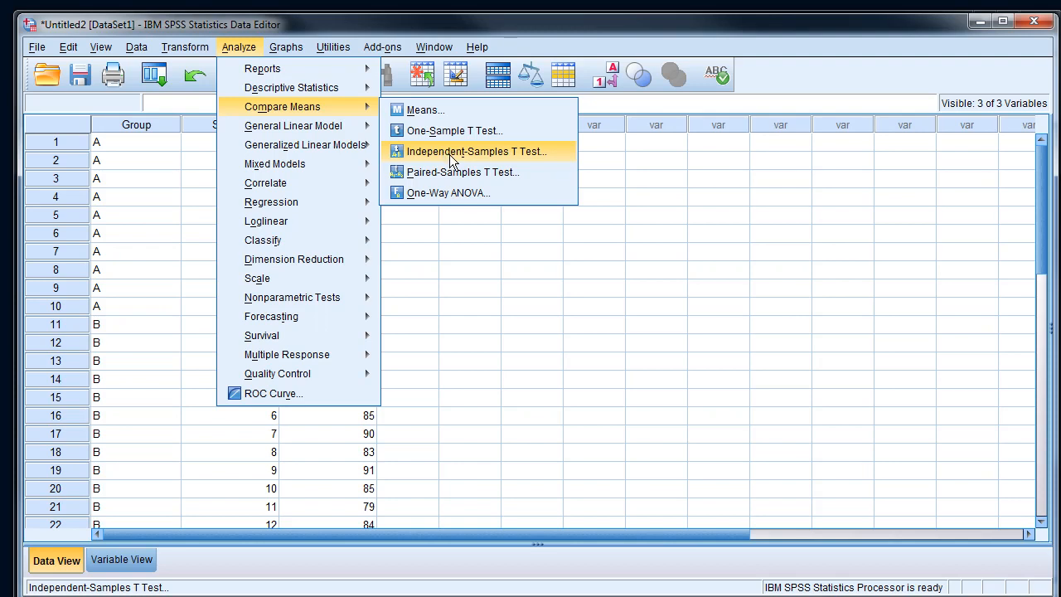
# Start the Independent-Samples T Test and make Group the grouping variable.
pyautogui.click(476, 151)
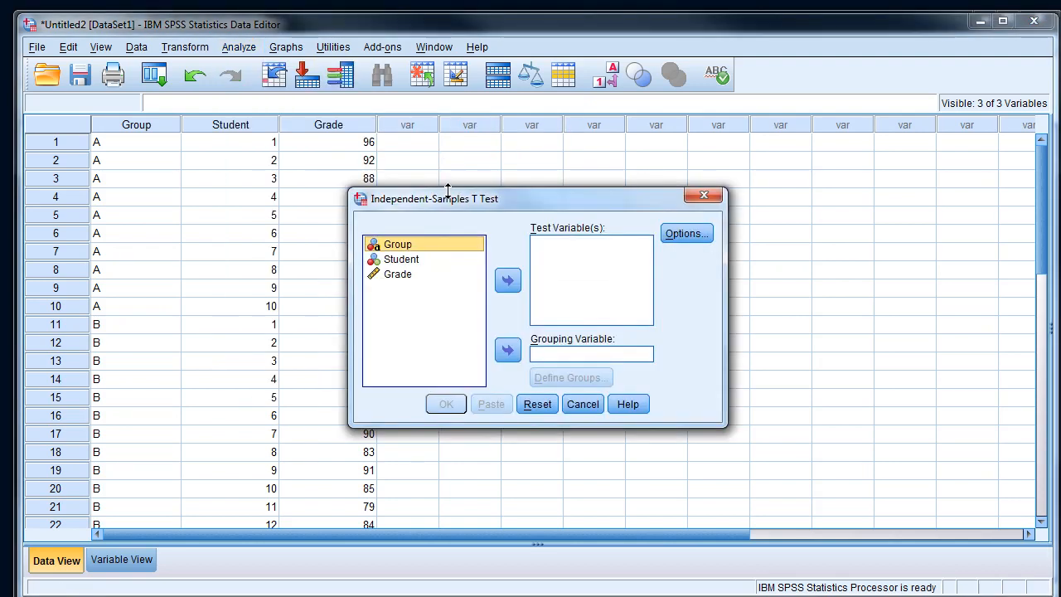
pyautogui.moveTo(448, 199); pyautogui.dragTo(439, 172)
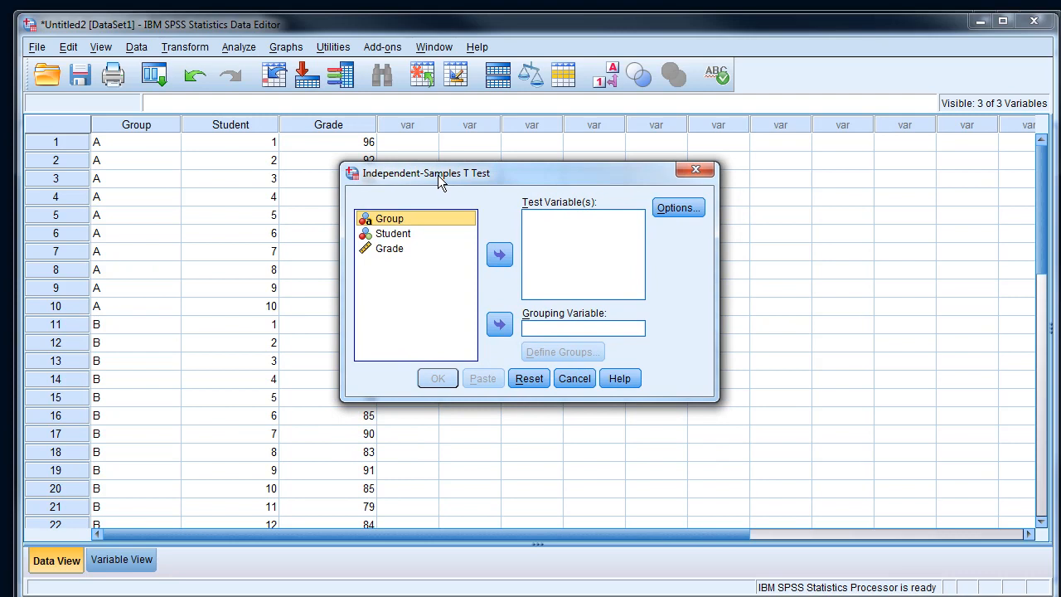
pyautogui.moveTo(406, 242)
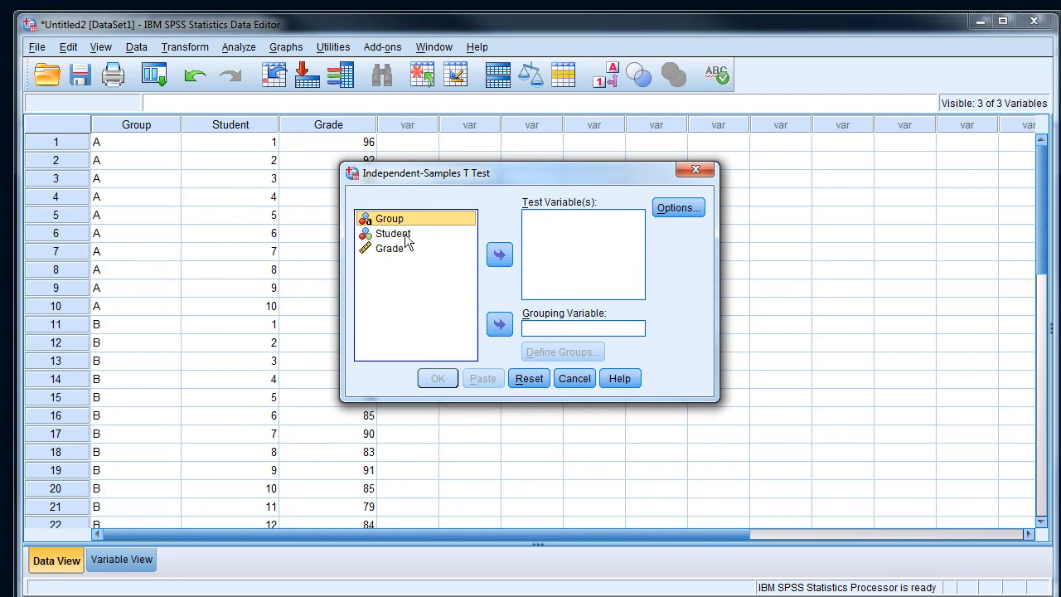
pyautogui.moveTo(352, 227)
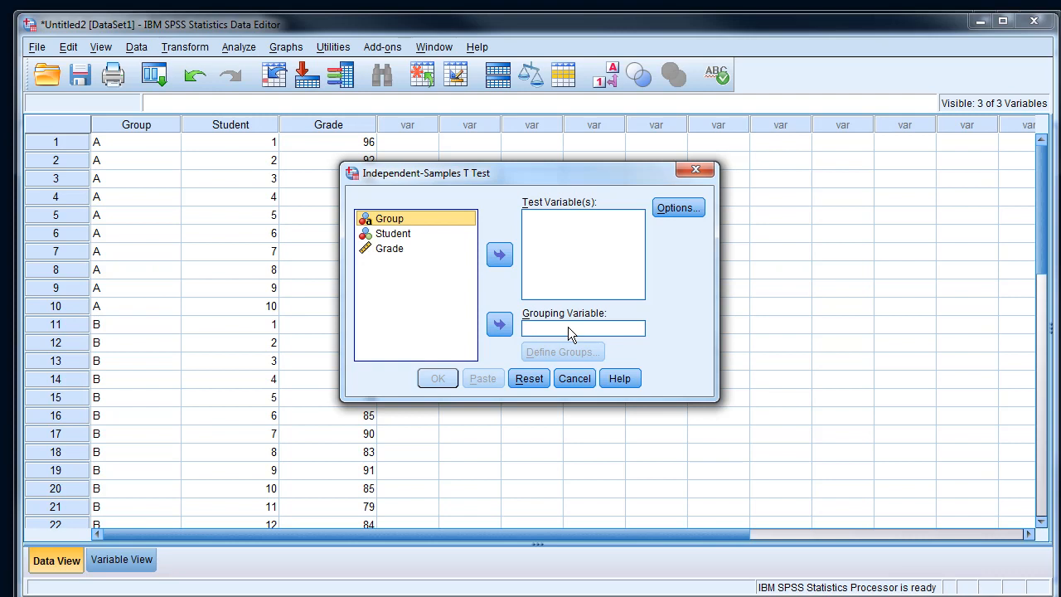
pyautogui.moveTo(594, 232)
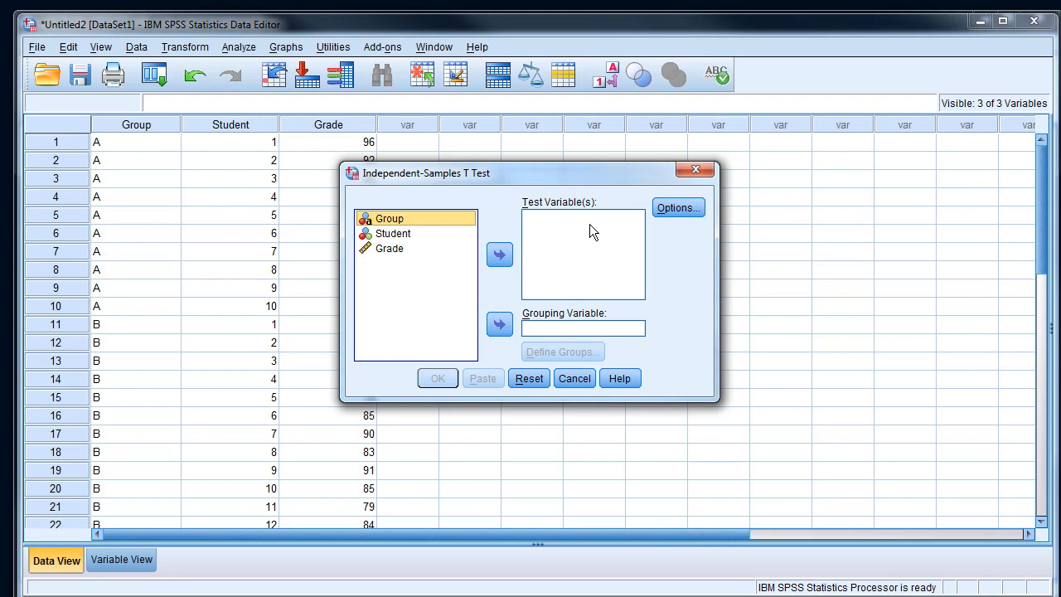
pyautogui.moveTo(568, 295)
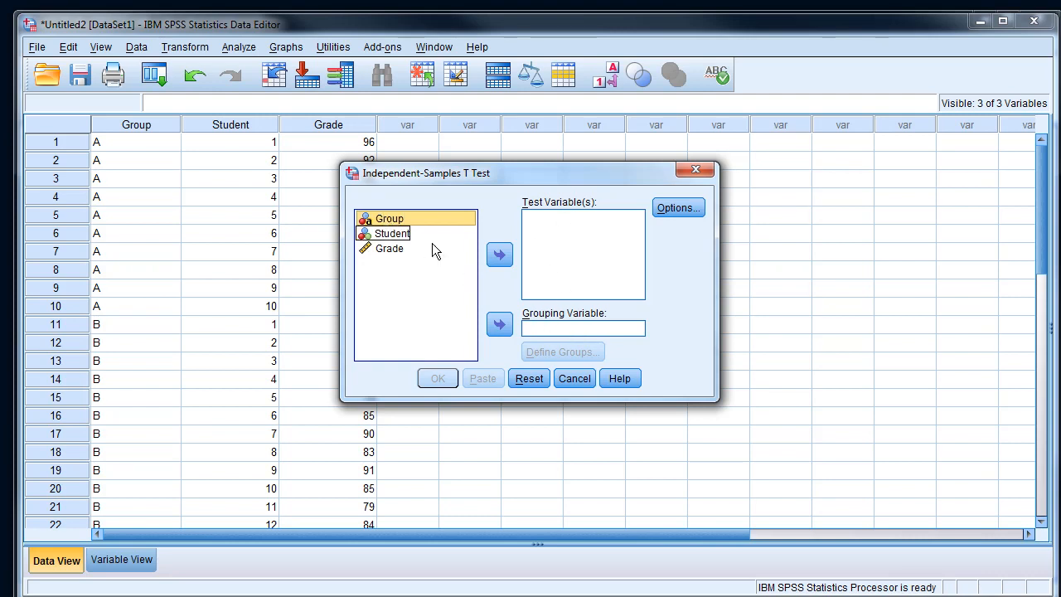
pyautogui.click(499, 323)
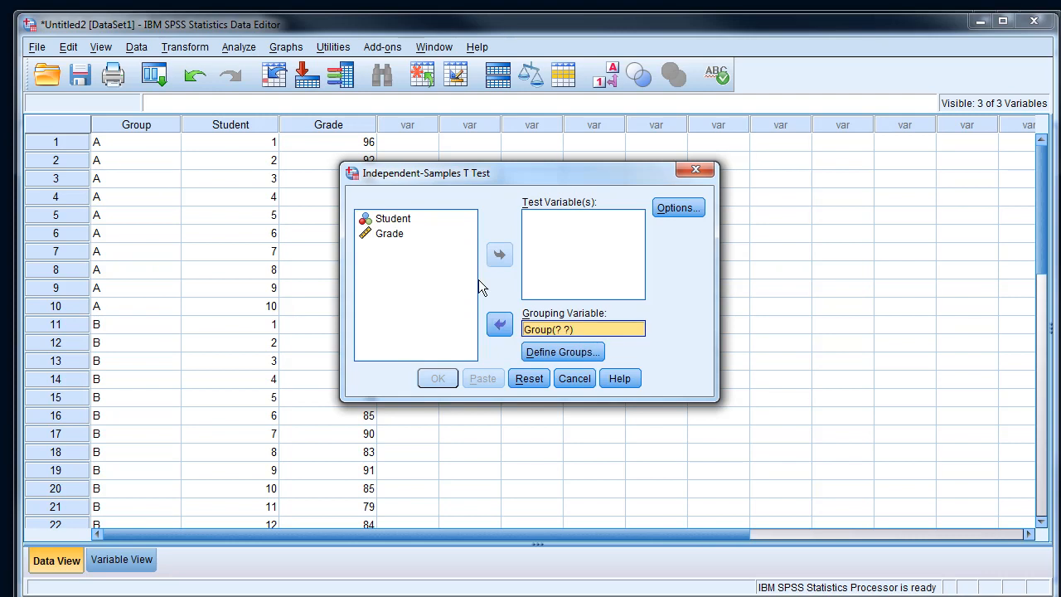
pyautogui.click(391, 232)
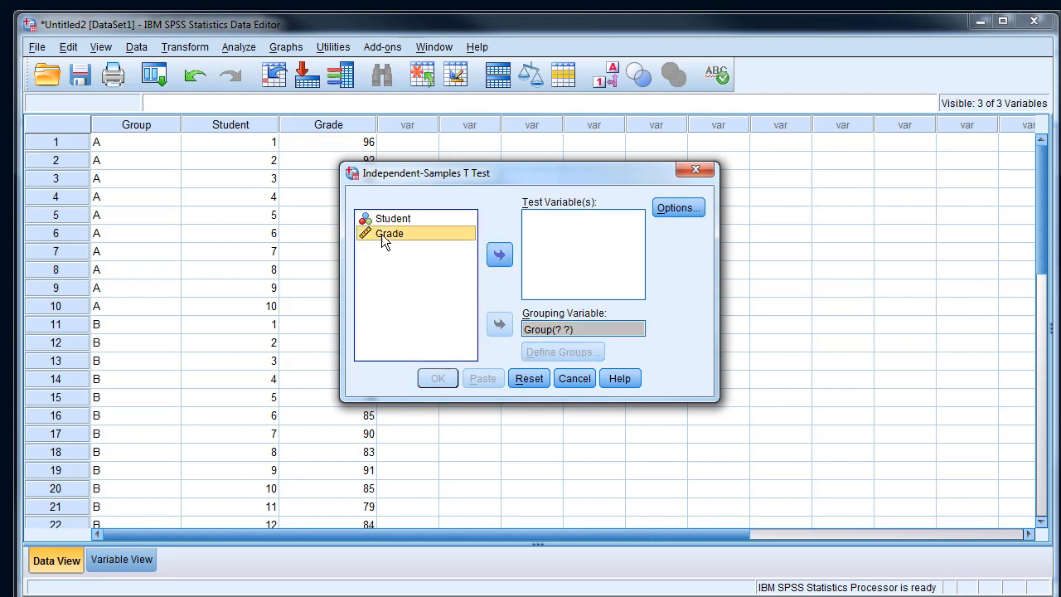
# Make Grade the test variable and begin defining the Group(? ?) values.
pyautogui.click(499, 255)
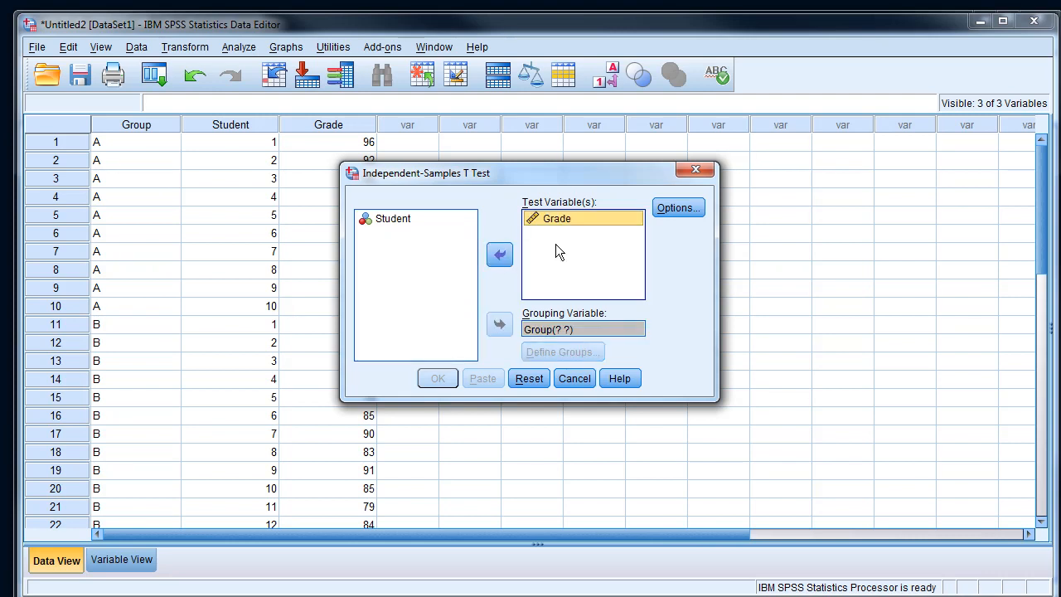
pyautogui.click(581, 328)
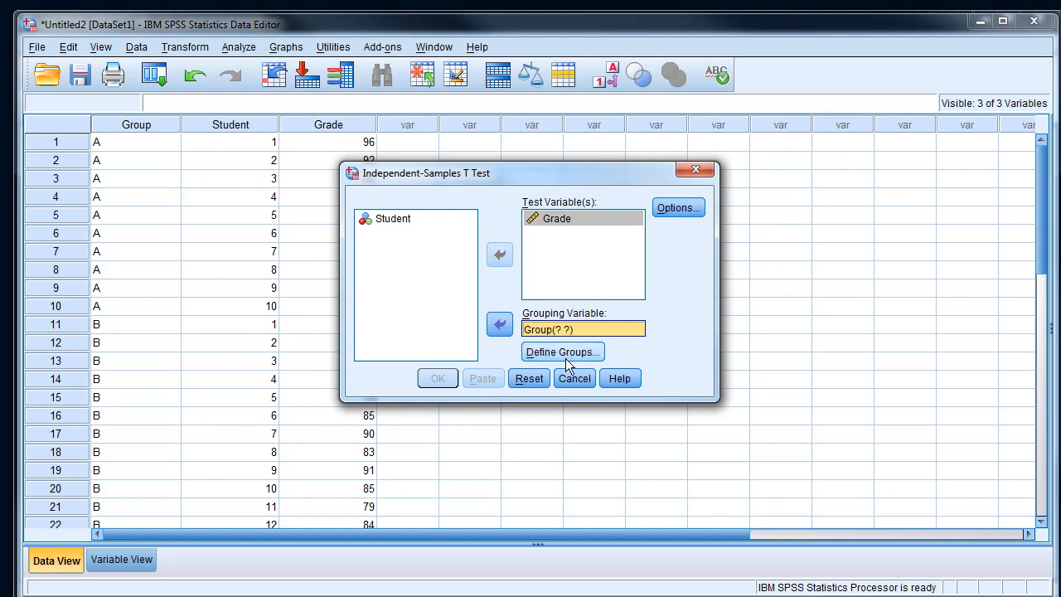
pyautogui.click(562, 352)
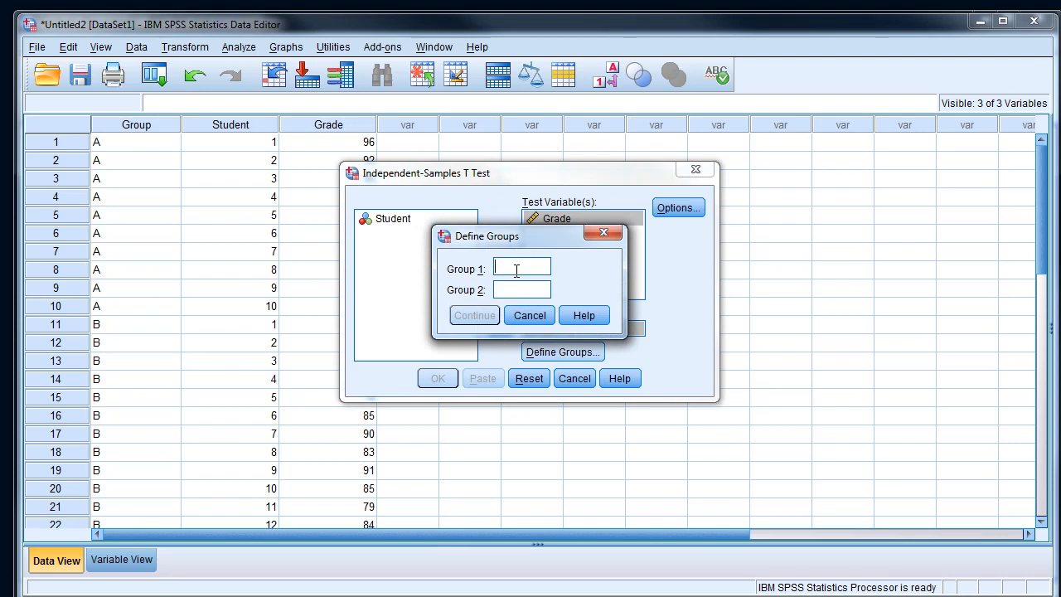
# Define Group 1 as A and Group 2 as B and continue.
pyautogui.write('A')
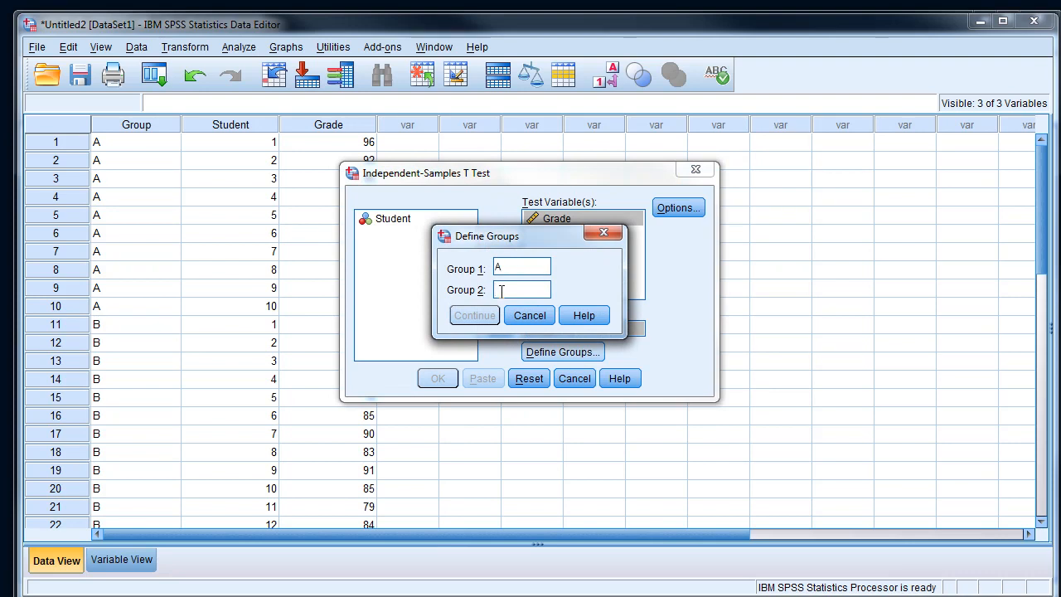
pyautogui.write('B')
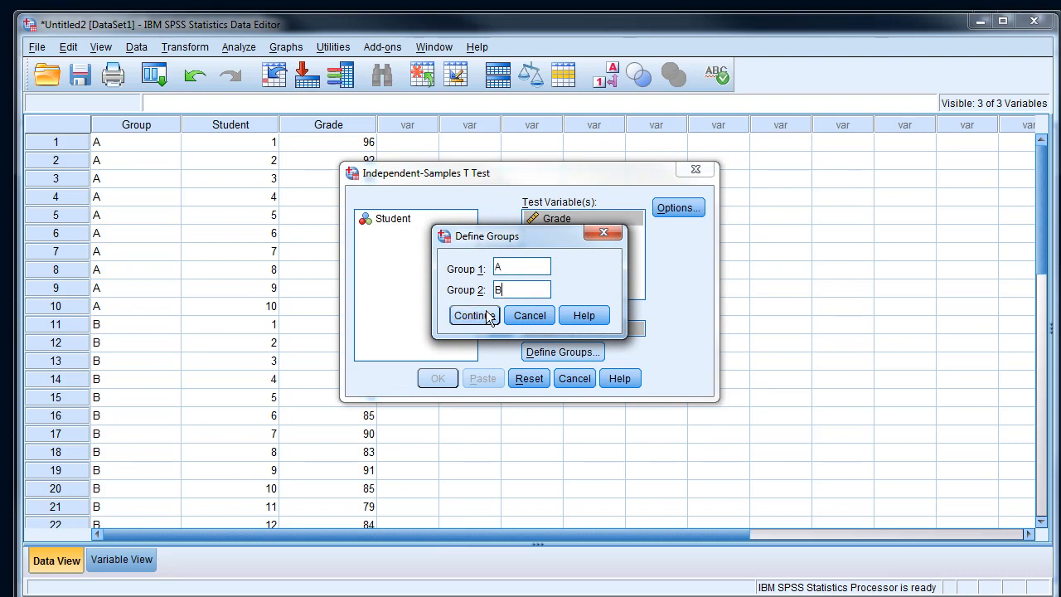
pyautogui.click(472, 315)
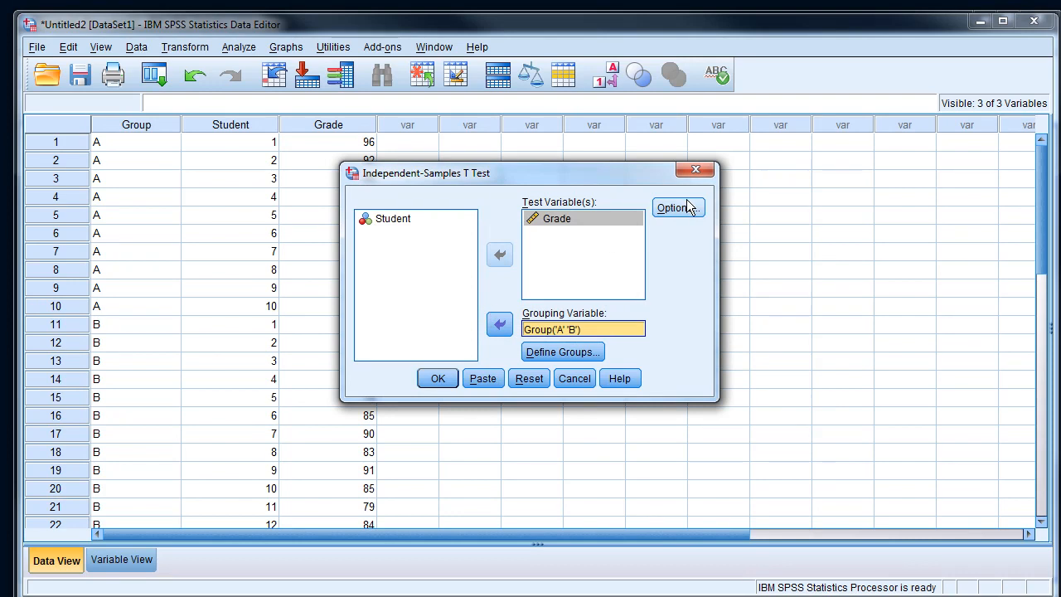
pyautogui.moveTo(682, 217)
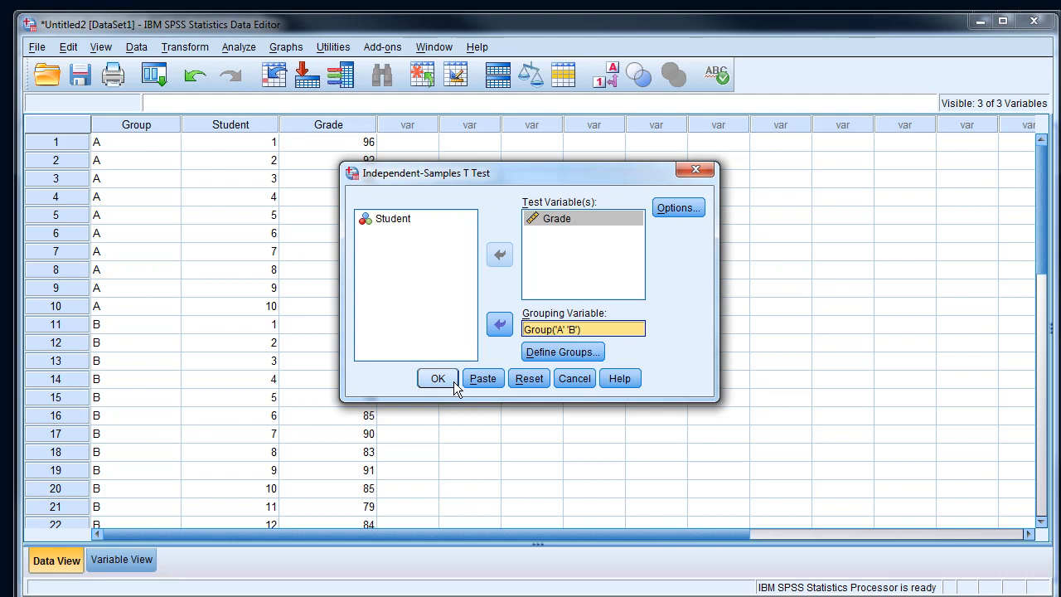
# Run the t-test and scroll through the Group Statistics and Independent Samples Test output.
pyautogui.click(438, 379)
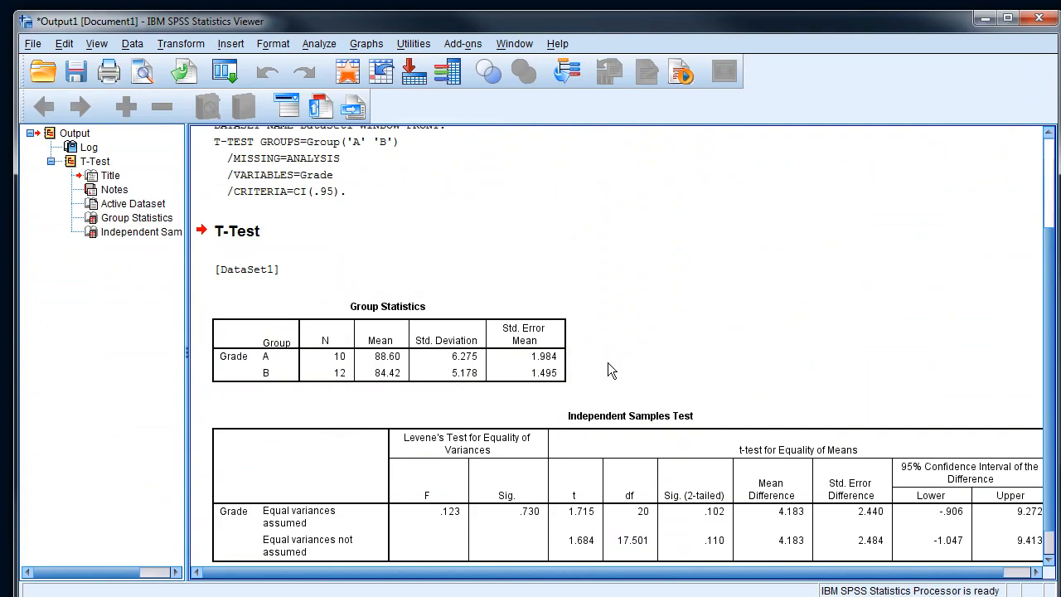
pyautogui.moveTo(670, 303)
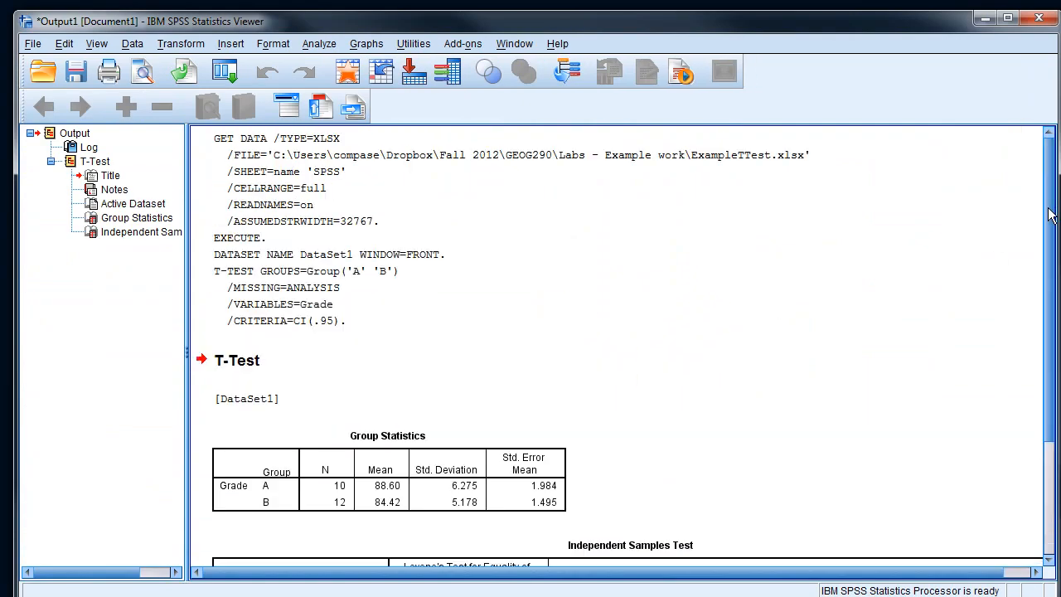
pyautogui.scroll(-3)
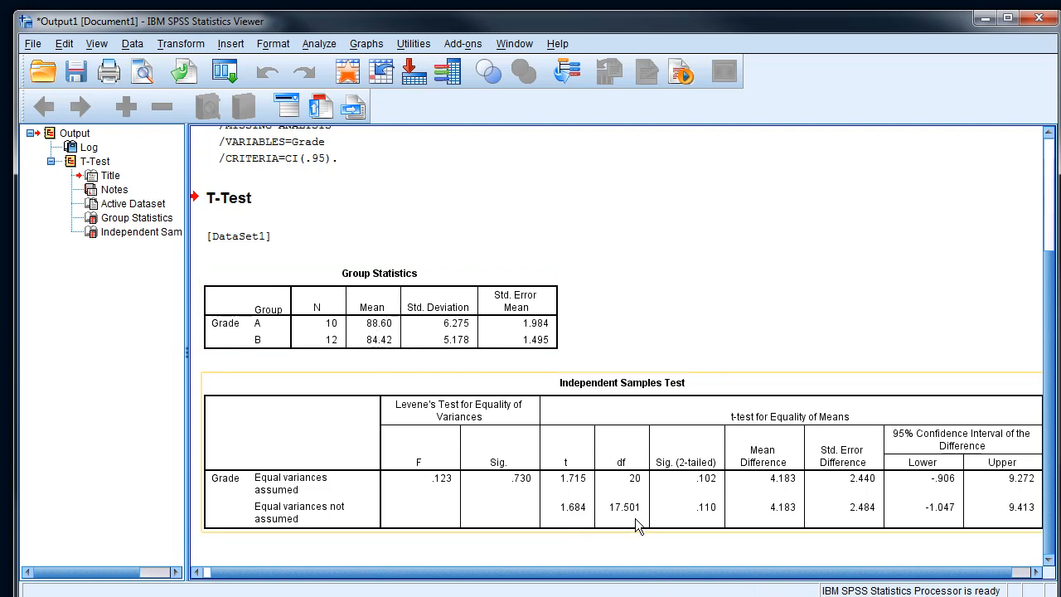
pyautogui.moveTo(647, 527)
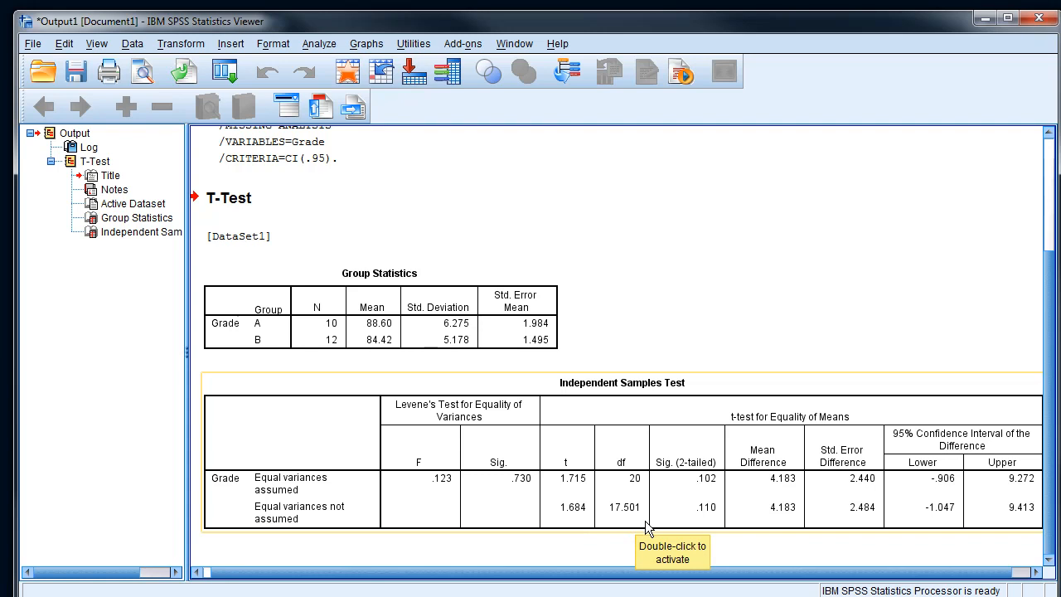
pyautogui.moveTo(688, 462)
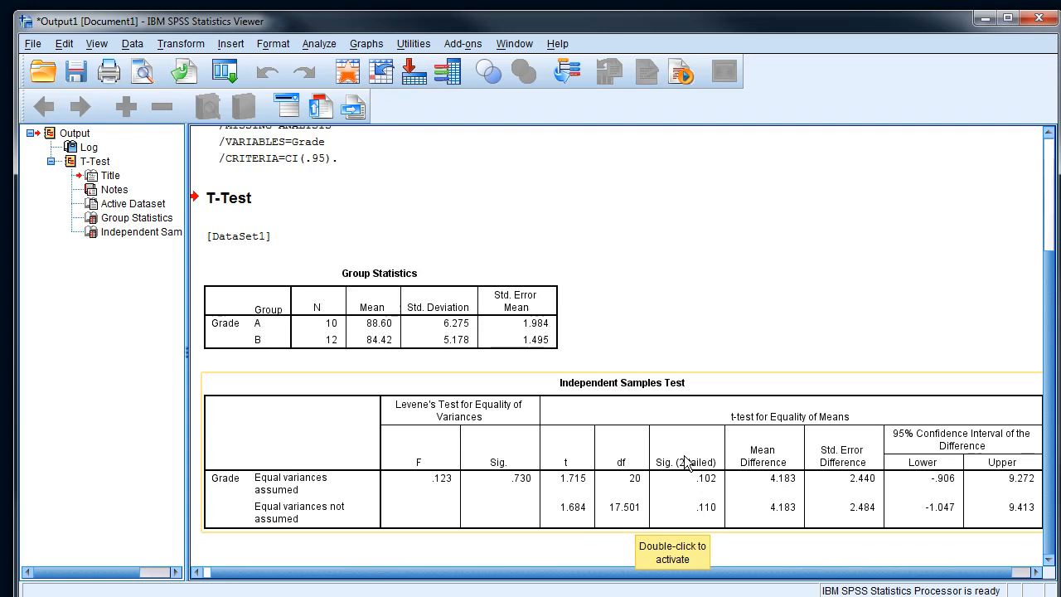
pyautogui.moveTo(670, 481)
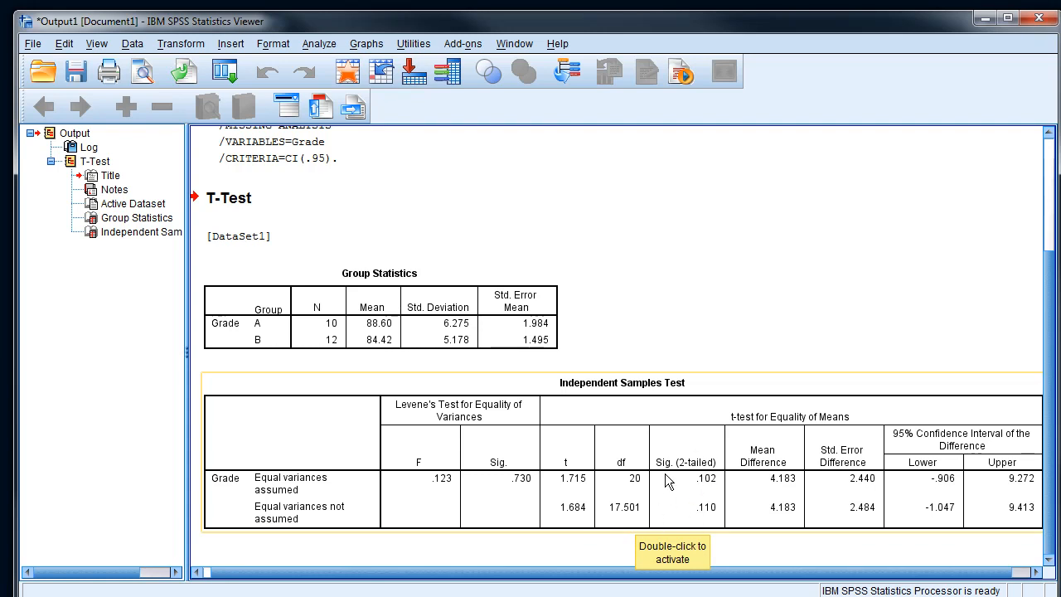
pyautogui.moveTo(698, 499)
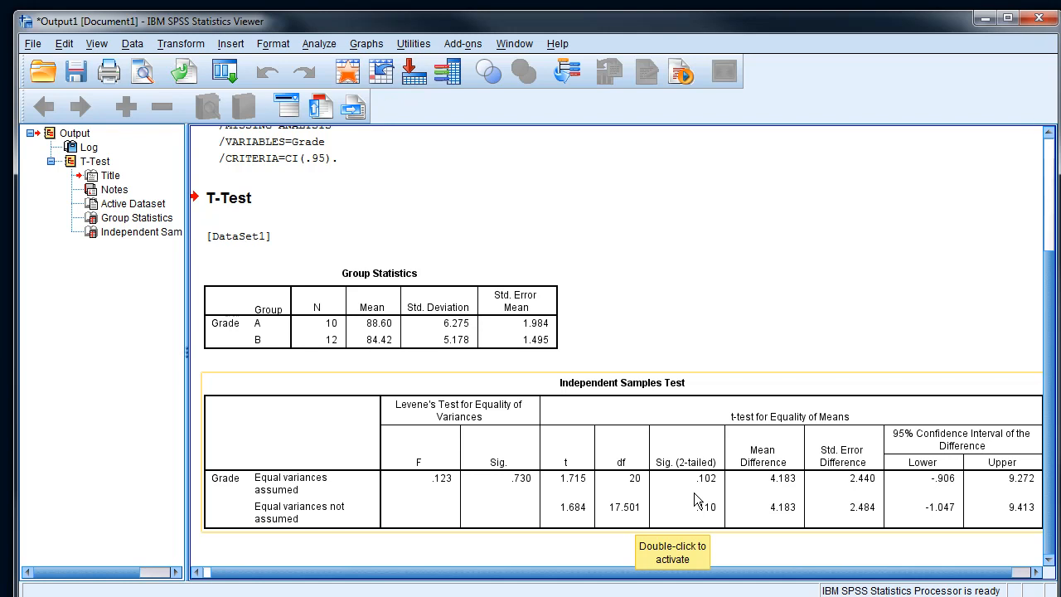
pyautogui.moveTo(703, 514)
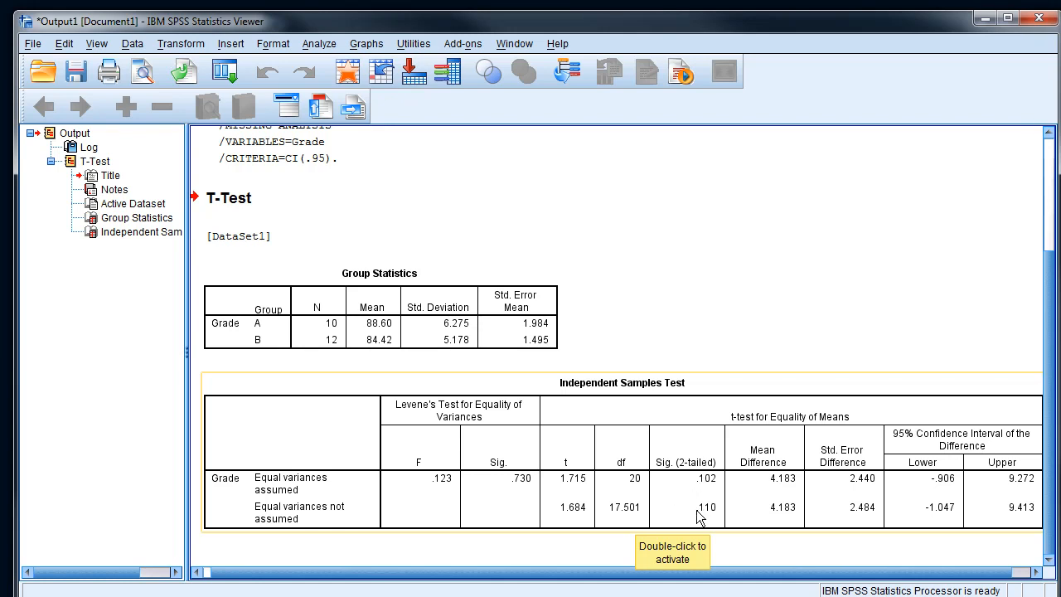
pyautogui.moveTo(688, 496)
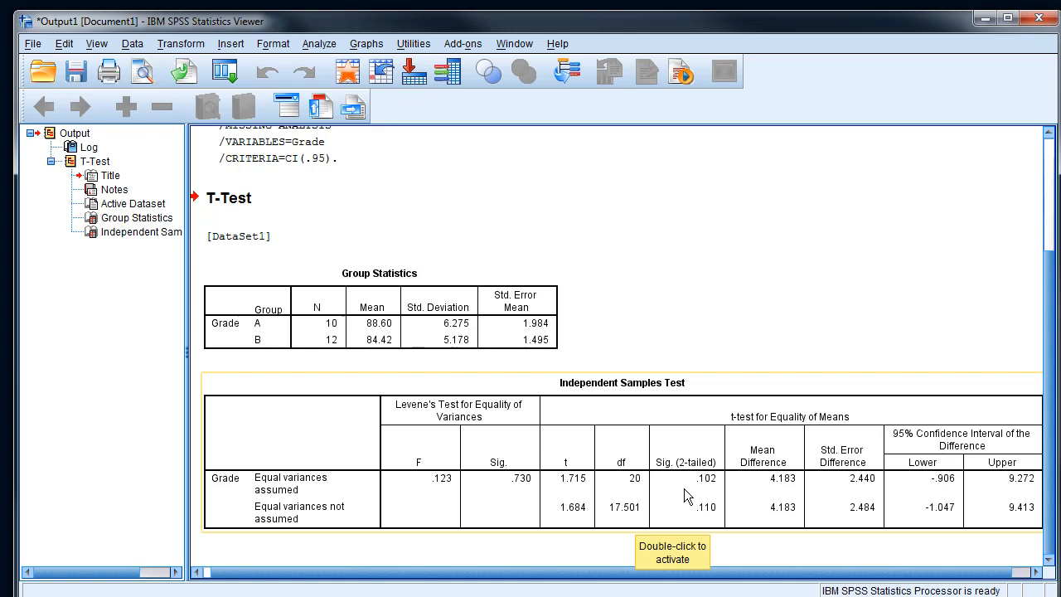